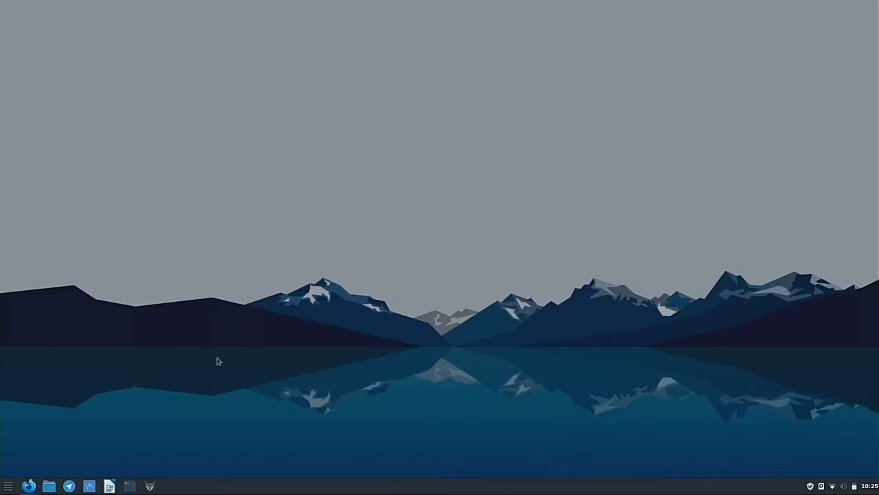
Launch Add/Remove Software from the menu and search for 'playonlinux' to find the installed package
{"action": "left_click", "coordinate": [8, 485]}
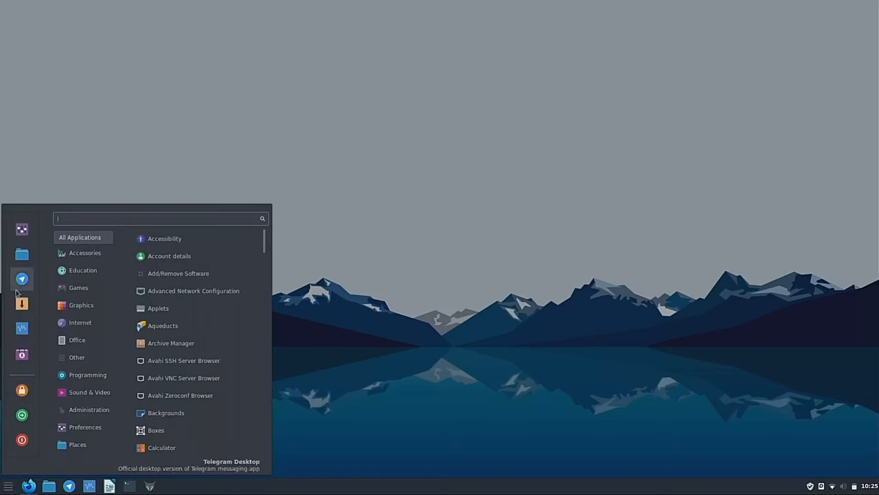
{"action": "left_click", "coordinate": [178, 273]}
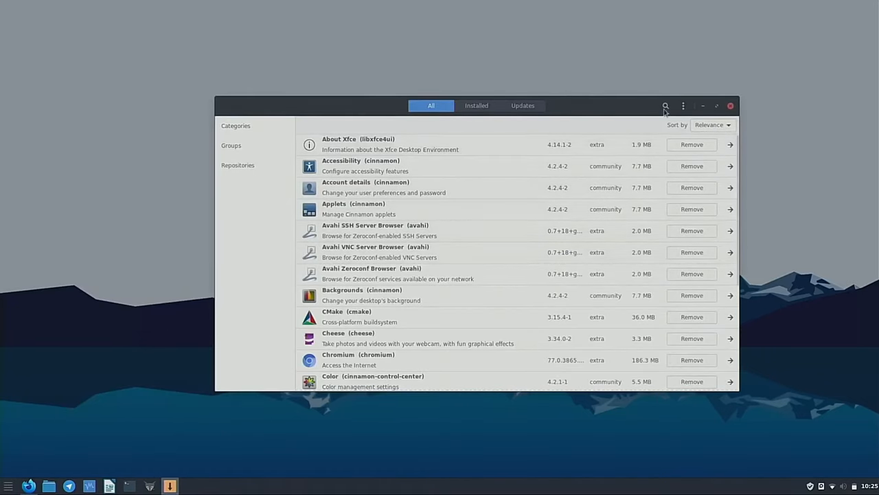
{"action": "left_click", "coordinate": [665, 105]}
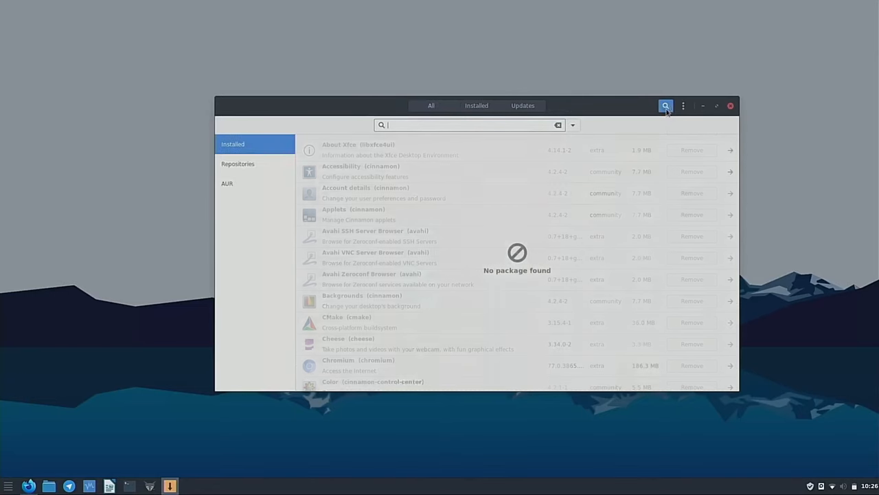
{"action": "type", "text": "playon"}
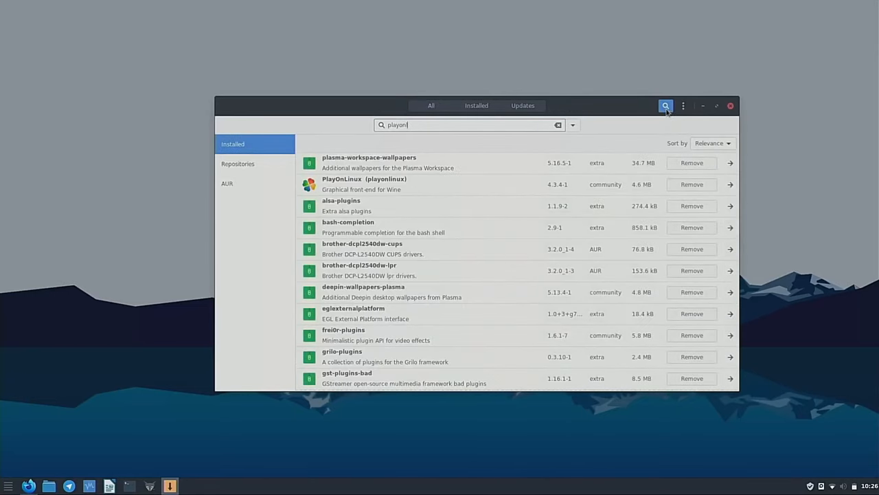
{"action": "type", "text": "linux"}
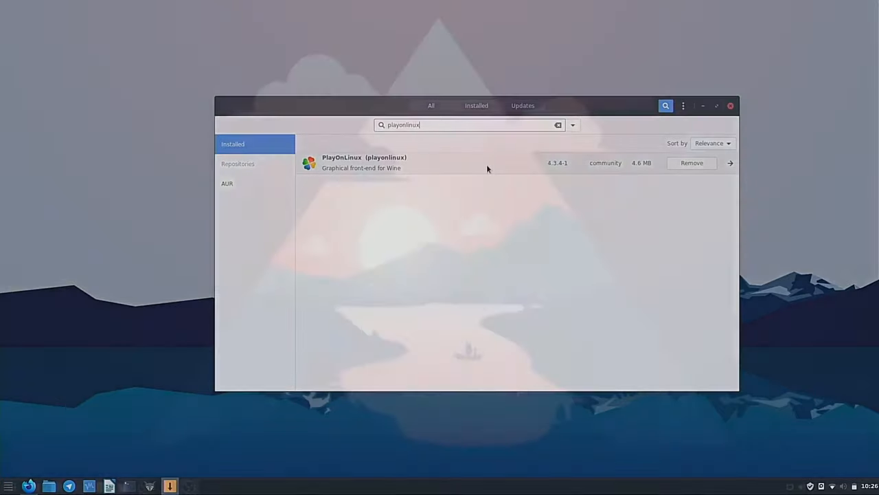
Search GNOME Software for 'playonlinux', view the PlayOnLinux details page, then close the store
{"action": "left_click", "coordinate": [731, 105]}
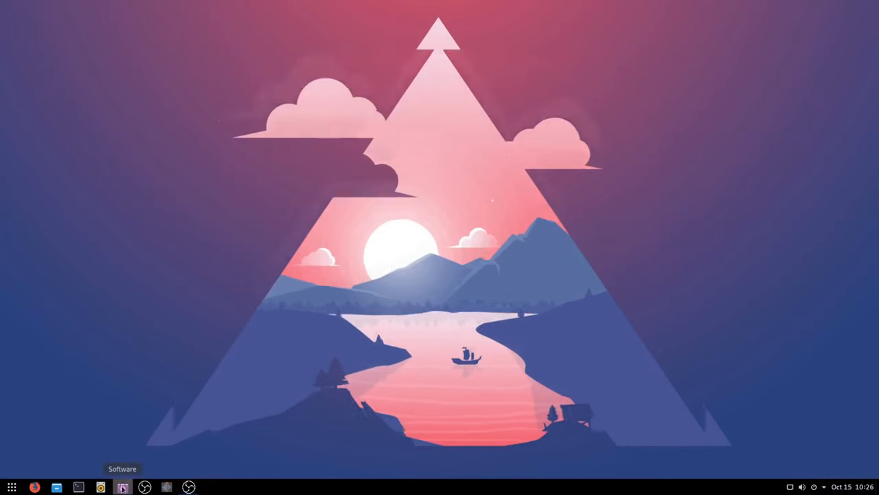
{"action": "left_click", "coordinate": [123, 487]}
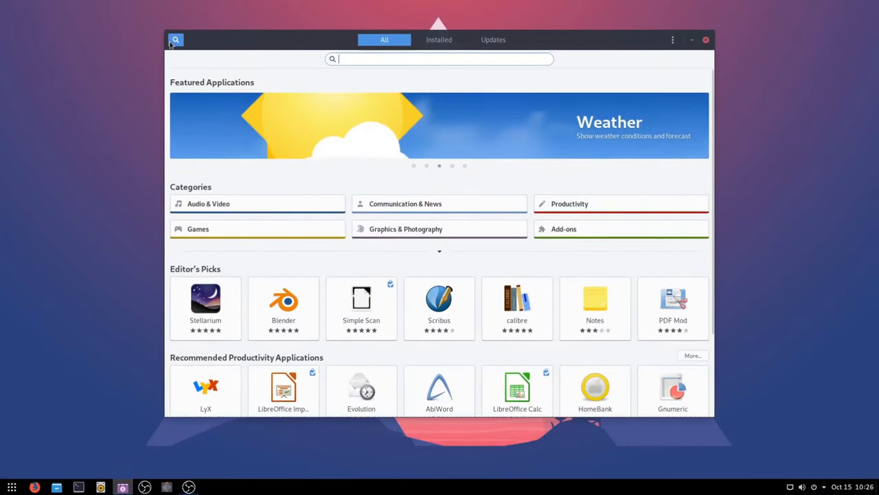
{"action": "type", "text": "playonl"}
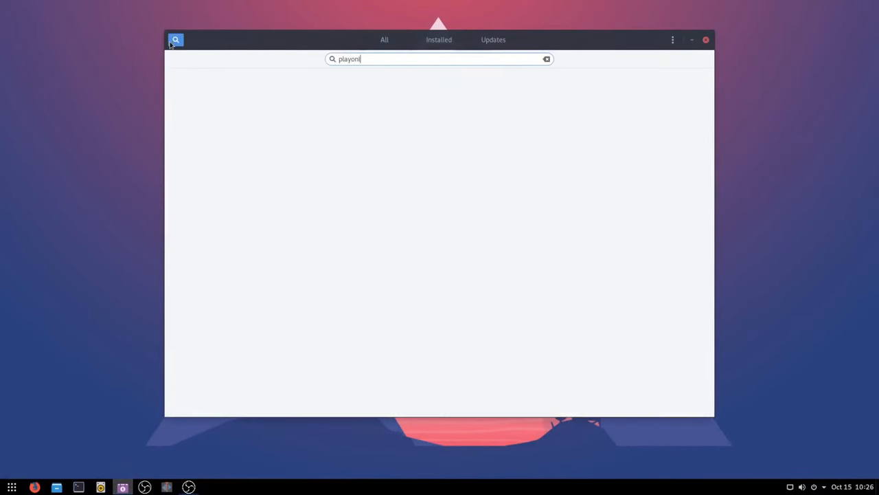
{"action": "type", "text": "linux"}
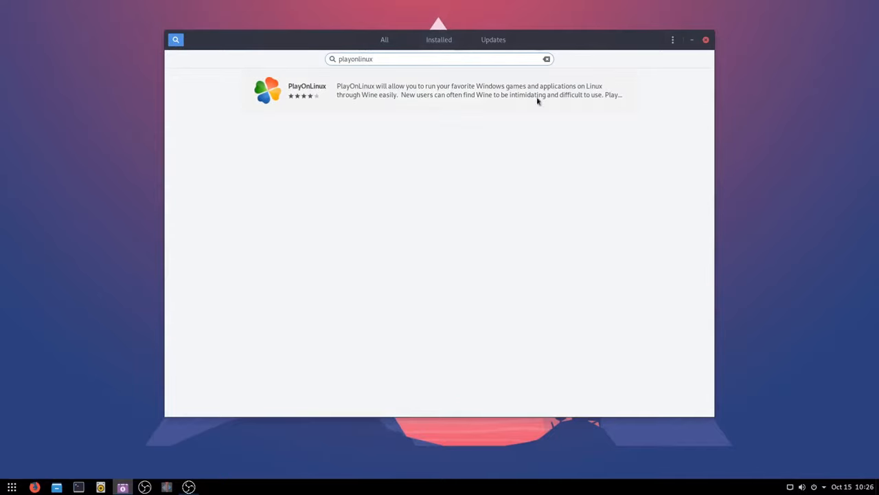
{"action": "left_click", "coordinate": [439, 90]}
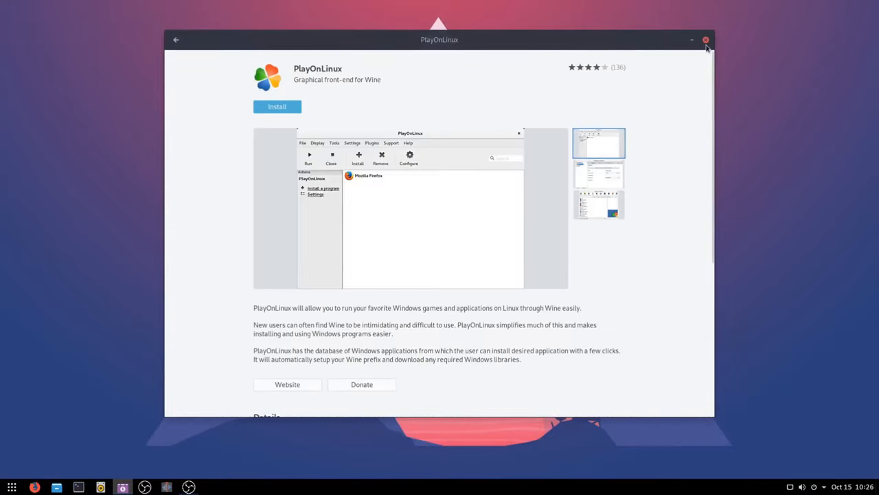
{"action": "left_click", "coordinate": [705, 39]}
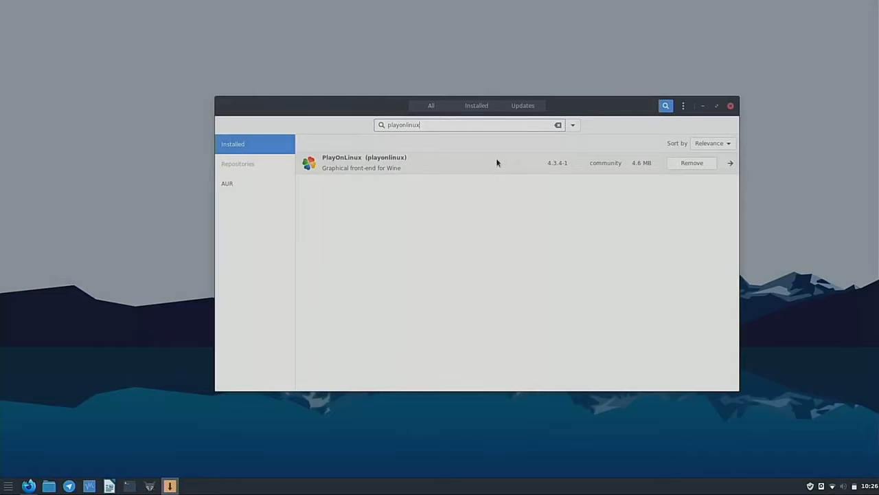
Close Pamac and open a new Firefox window from the panel icon's New Window action
{"action": "left_click", "coordinate": [730, 105]}
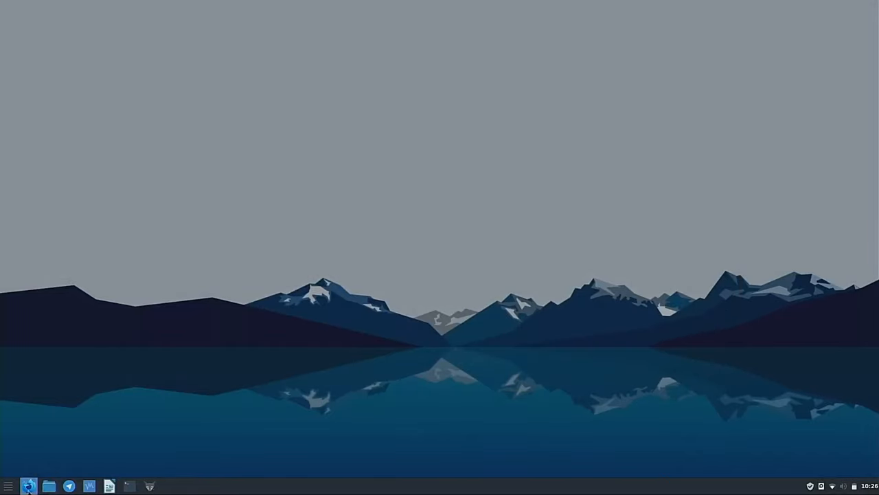
{"action": "right_click", "coordinate": [29, 486]}
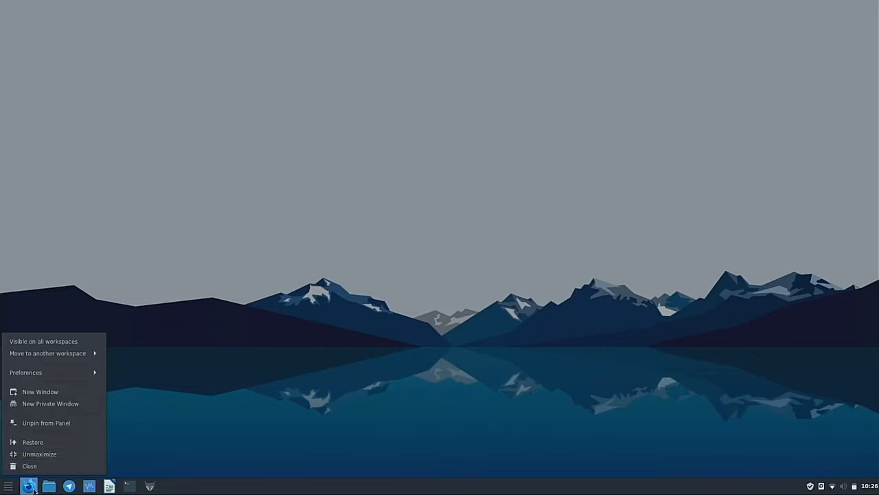
{"action": "left_click", "coordinate": [40, 392]}
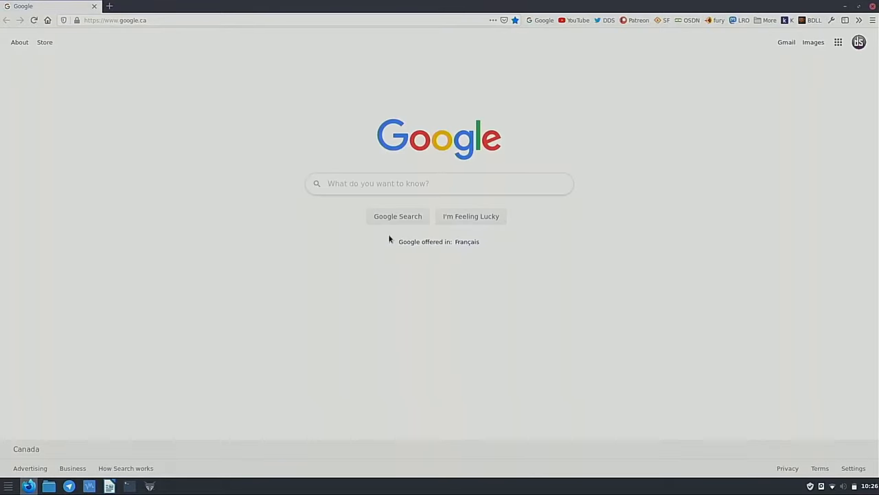
Google 'wine' and open the official WineHQ site from the results
{"action": "type", "text": "wineh"}
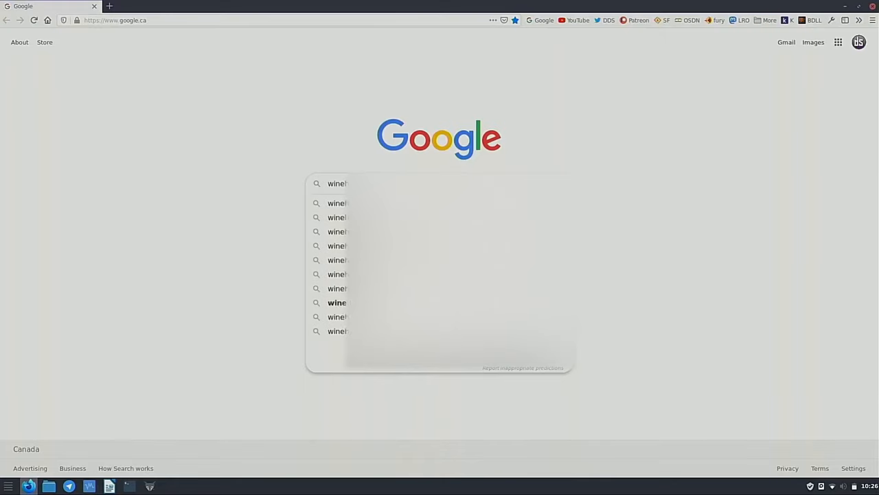
{"action": "key", "text": "Return"}
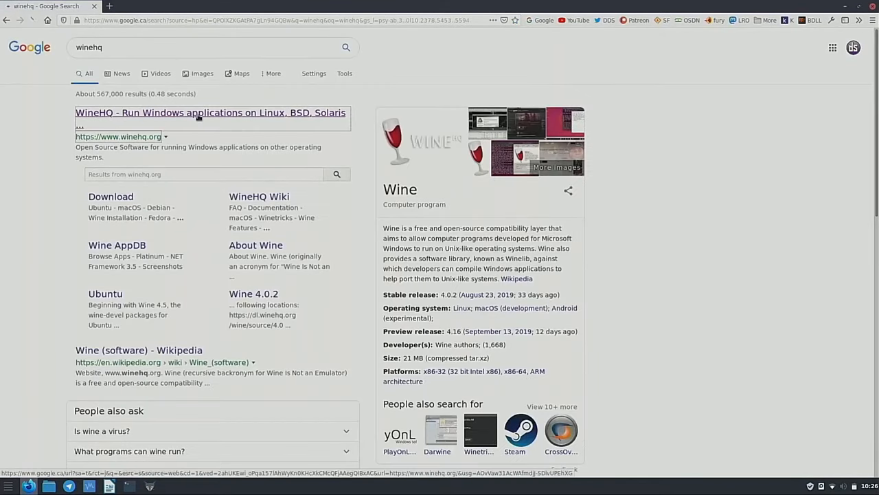
{"action": "left_click", "coordinate": [211, 113]}
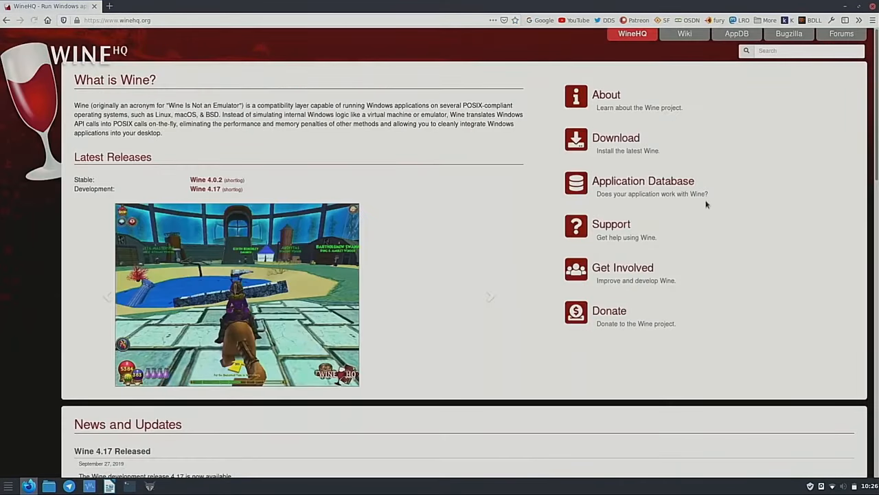
Open WineHQ's Application Database and scroll through the Top-10 Platinum and Gold lists
{"action": "left_click", "coordinate": [642, 181]}
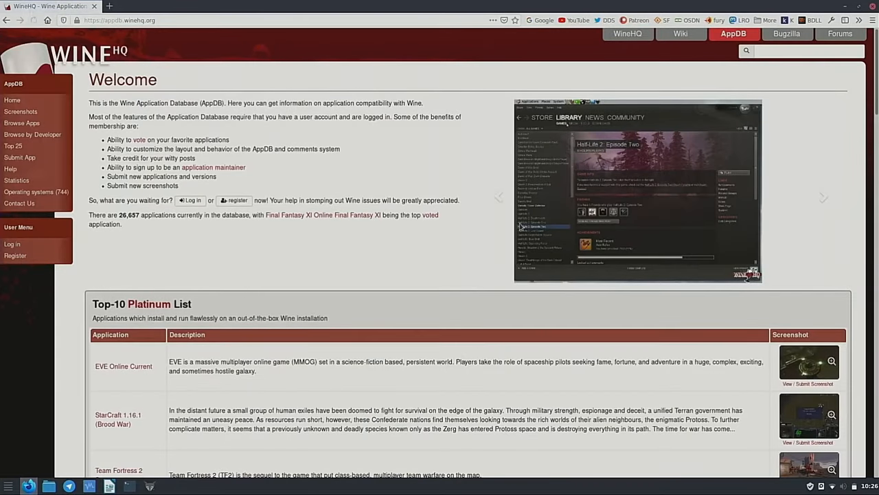
{"action": "scroll", "scroll_direction": "down", "scroll_amount": 3}
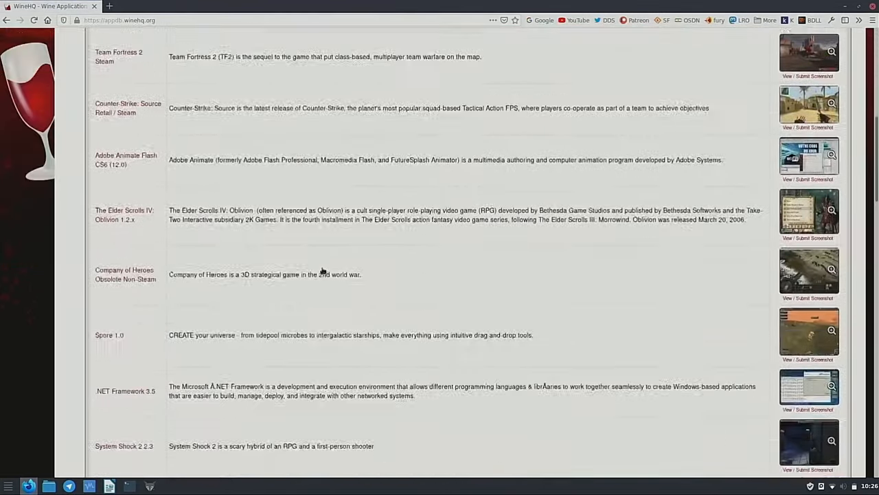
{"action": "scroll", "scroll_direction": "down", "scroll_amount": 3}
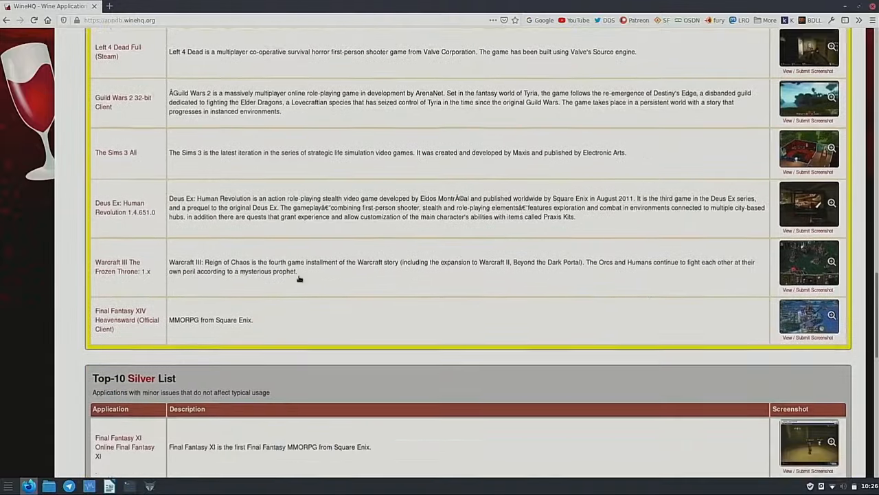
{"action": "scroll", "scroll_direction": "up", "scroll_amount": 3}
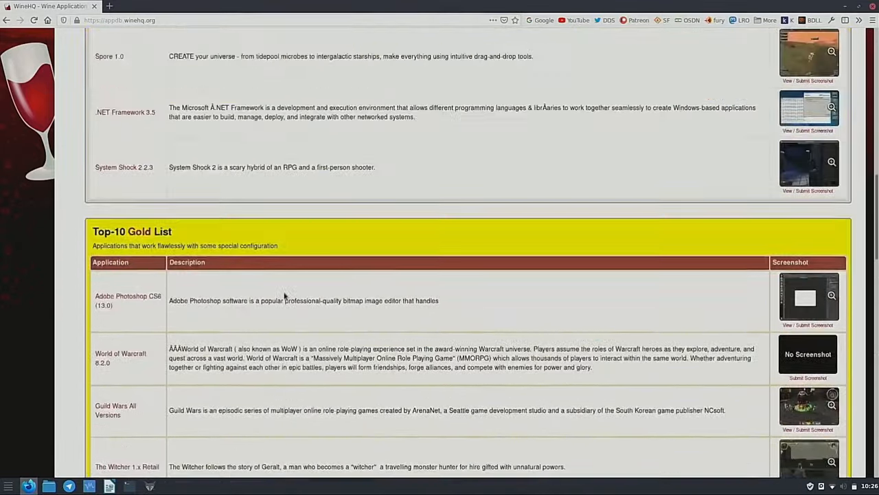
{"action": "scroll", "scroll_direction": "up", "scroll_amount": 3}
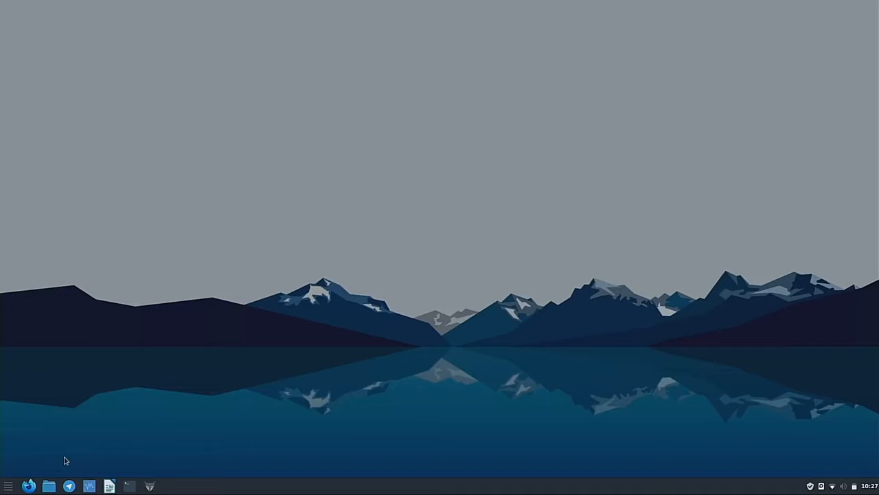
{"action": "mouse_move", "coordinate": [9, 486]}
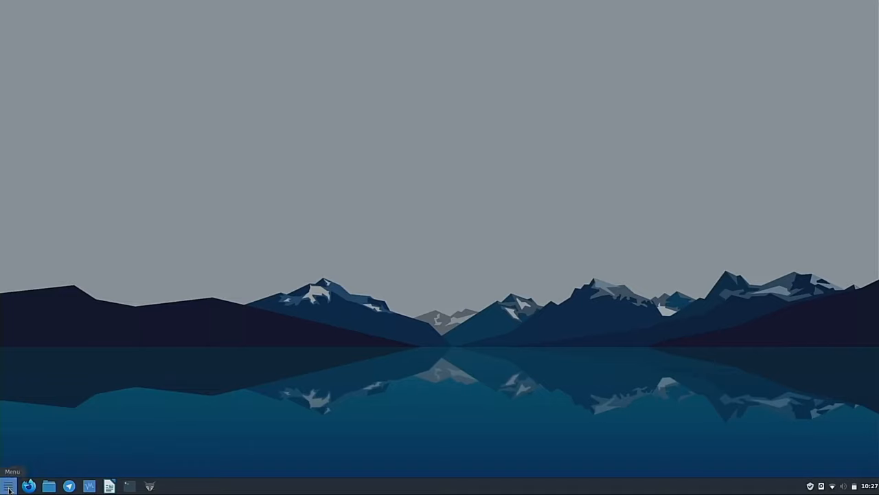
Launch PlayOnLinux by searching 'pl' in the applications menu
{"action": "left_click", "coordinate": [10, 485]}
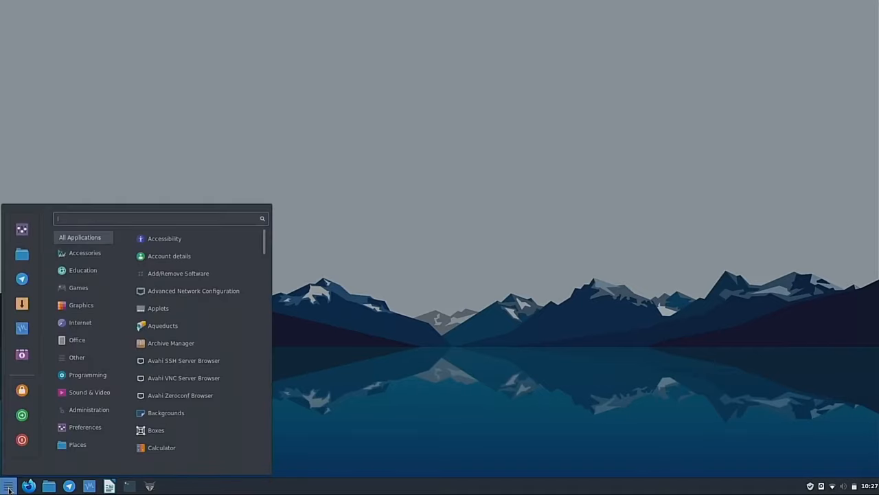
{"action": "type", "text": "play"}
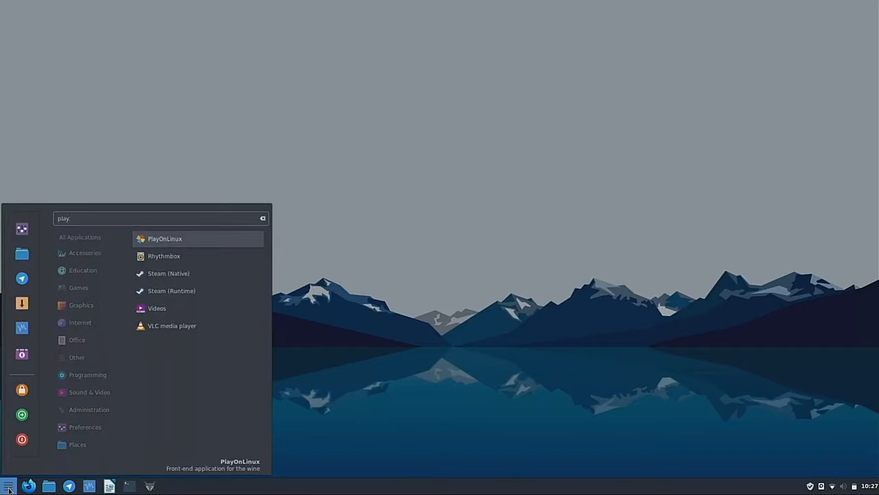
{"action": "left_click", "coordinate": [164, 239]}
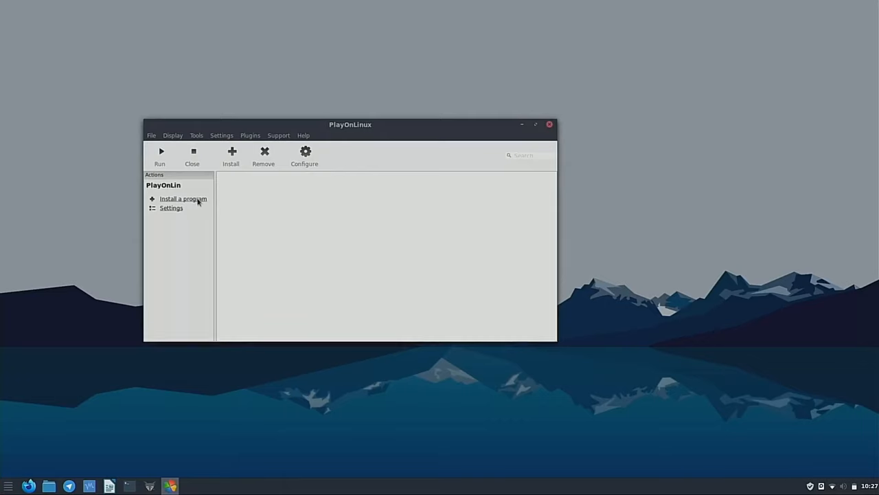
Open PlayOnLinux's 'Install a program' catalogue and show the Development category
{"action": "left_click", "coordinate": [183, 198]}
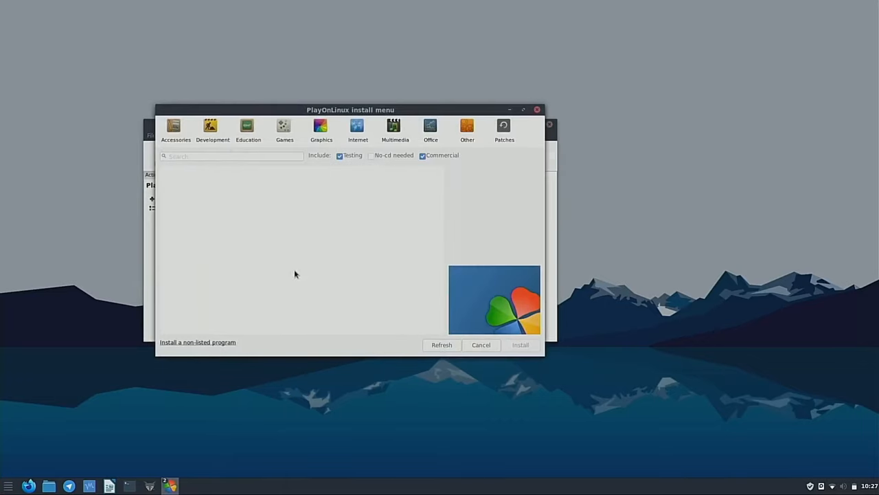
{"action": "mouse_move", "coordinate": [331, 217]}
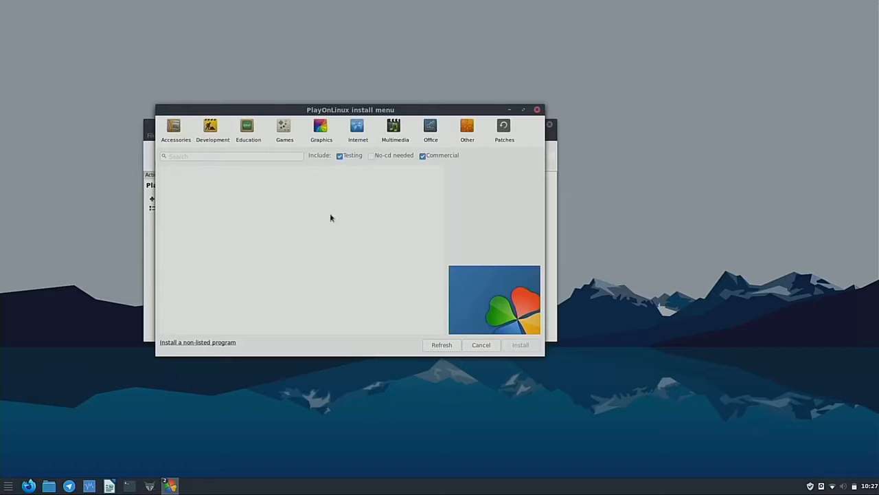
{"action": "mouse_move", "coordinate": [354, 224]}
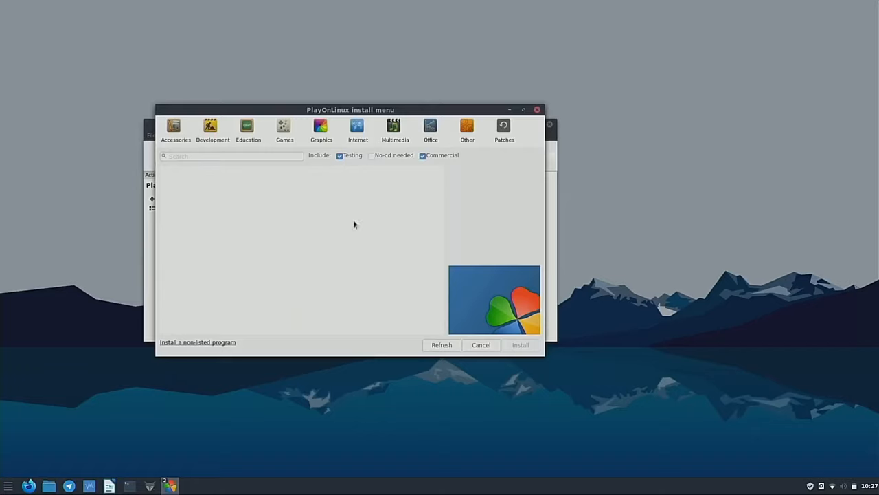
{"action": "mouse_move", "coordinate": [292, 245]}
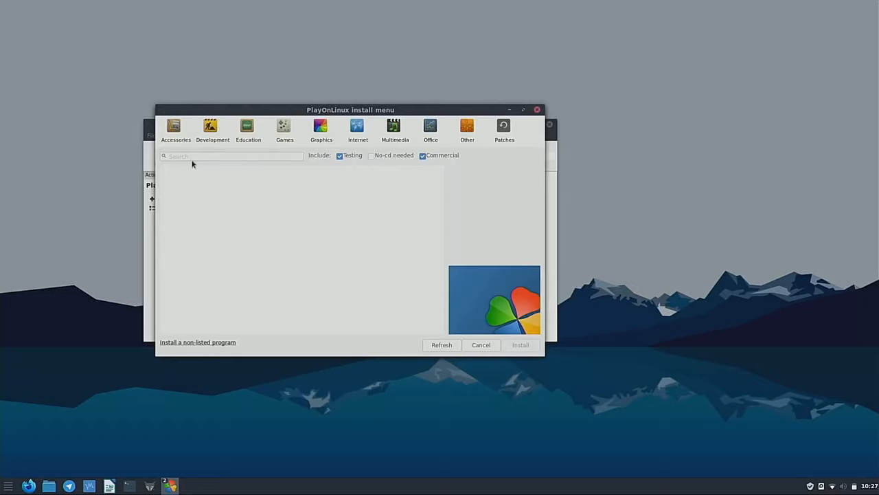
{"action": "left_click", "coordinate": [230, 156]}
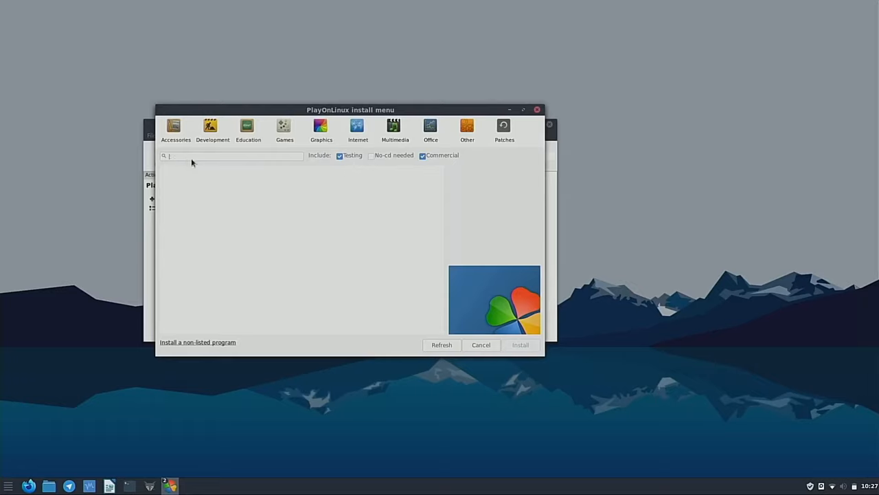
{"action": "left_click", "coordinate": [212, 129]}
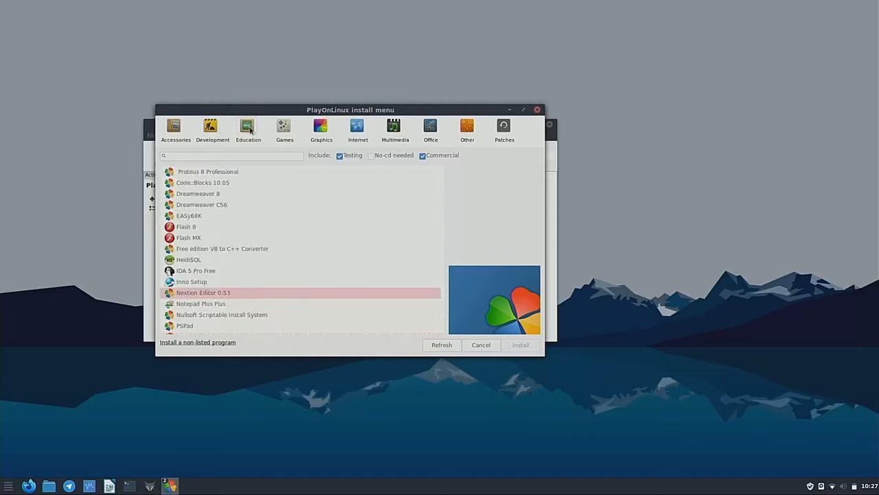
In Graphics, compare Photoshop CS6, Illustrator CS6 and Photoshop CC 2015, ending on Photoshop CS6
{"action": "left_click", "coordinate": [321, 127]}
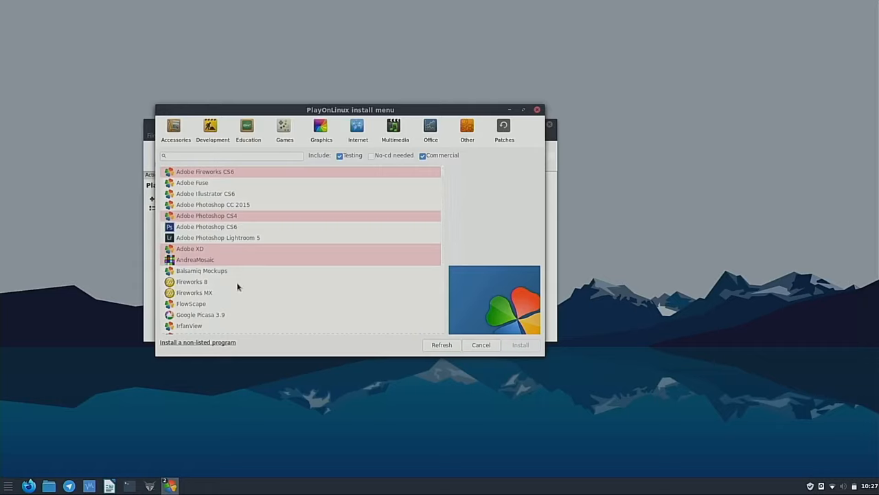
{"action": "mouse_move", "coordinate": [221, 228]}
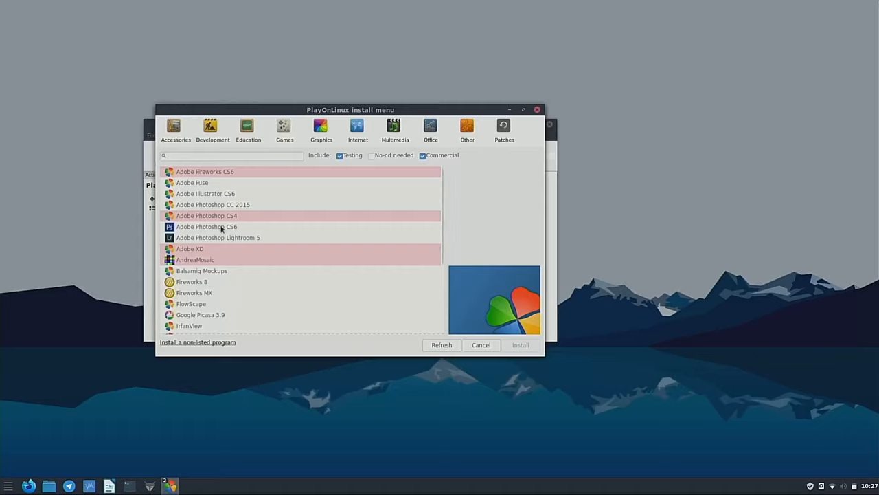
{"action": "left_click", "coordinate": [206, 226]}
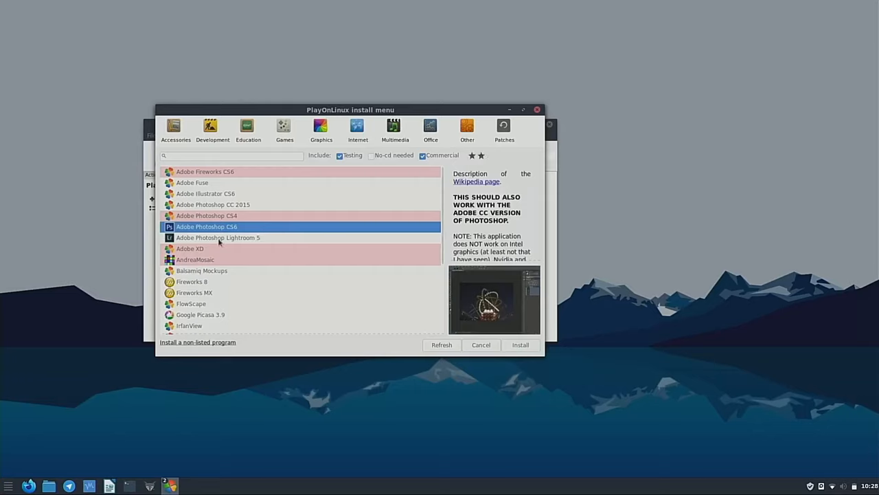
{"action": "left_click", "coordinate": [206, 193]}
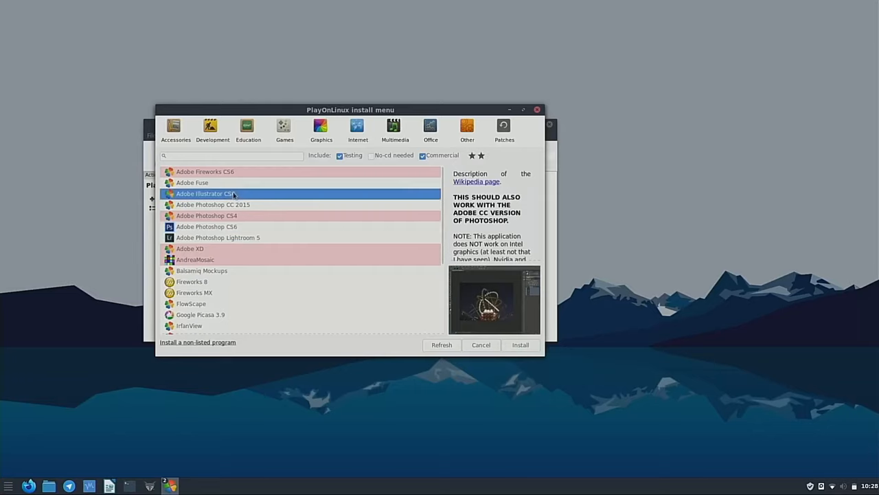
{"action": "left_click", "coordinate": [212, 204]}
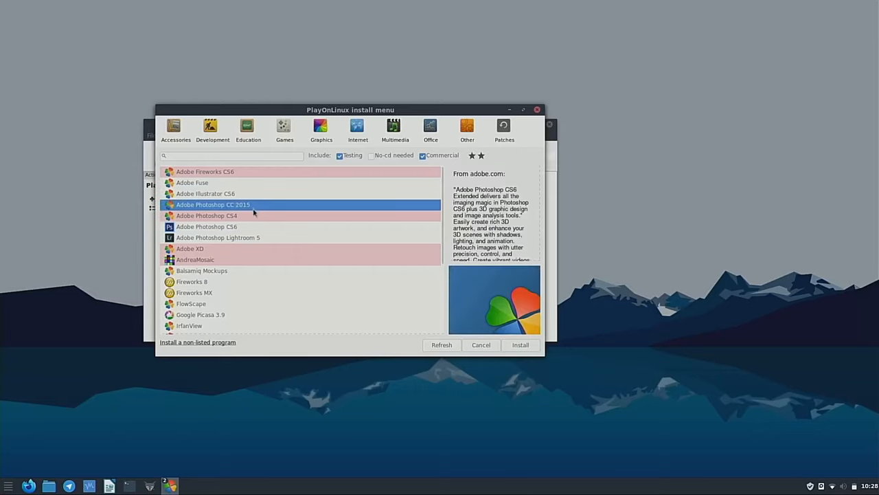
{"action": "left_click", "coordinate": [207, 226]}
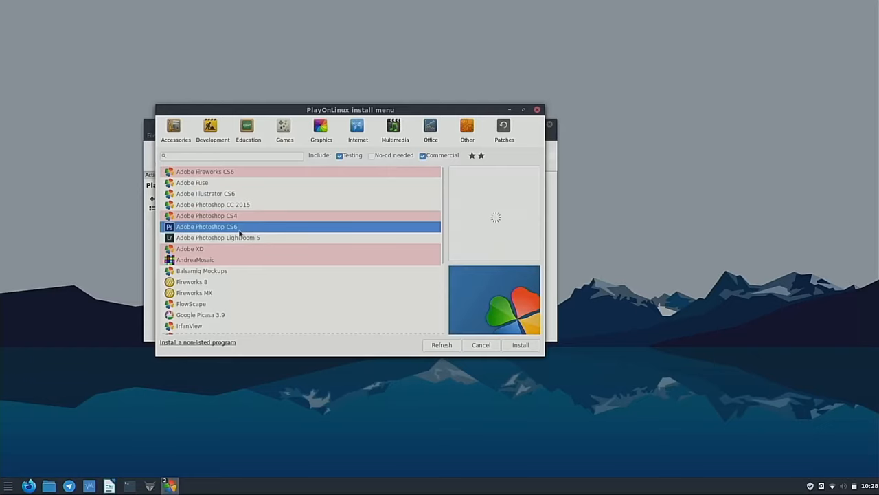
{"action": "left_click", "coordinate": [206, 226]}
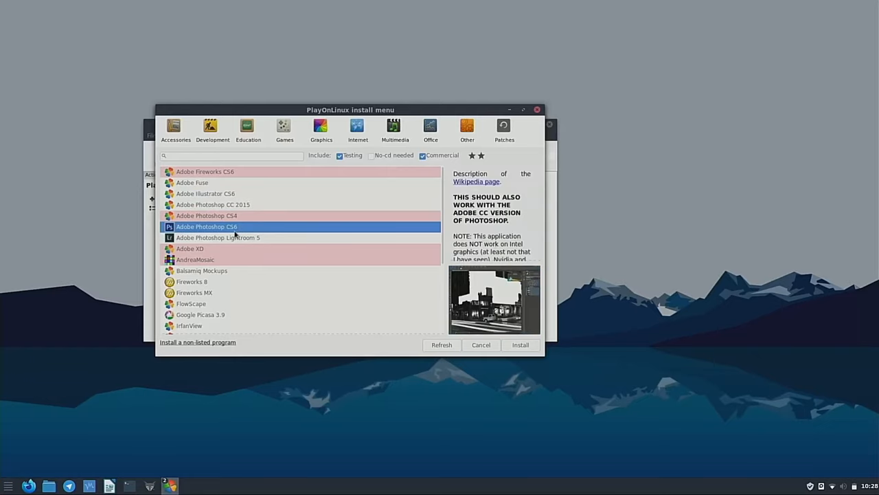
{"action": "mouse_move", "coordinate": [243, 239]}
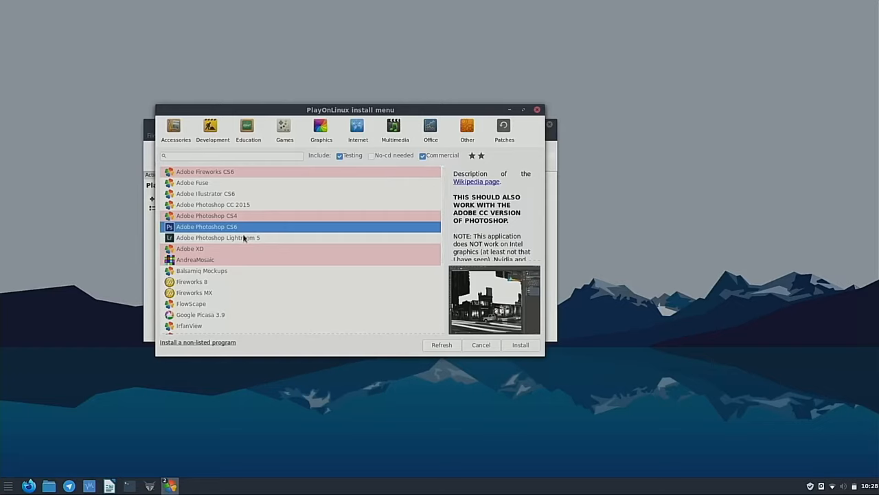
{"action": "mouse_move", "coordinate": [199, 355]}
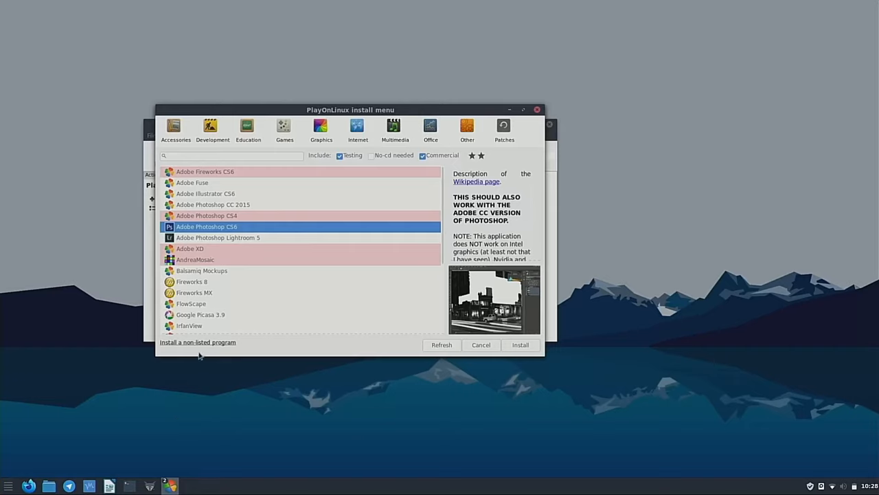
{"action": "mouse_move", "coordinate": [204, 346]}
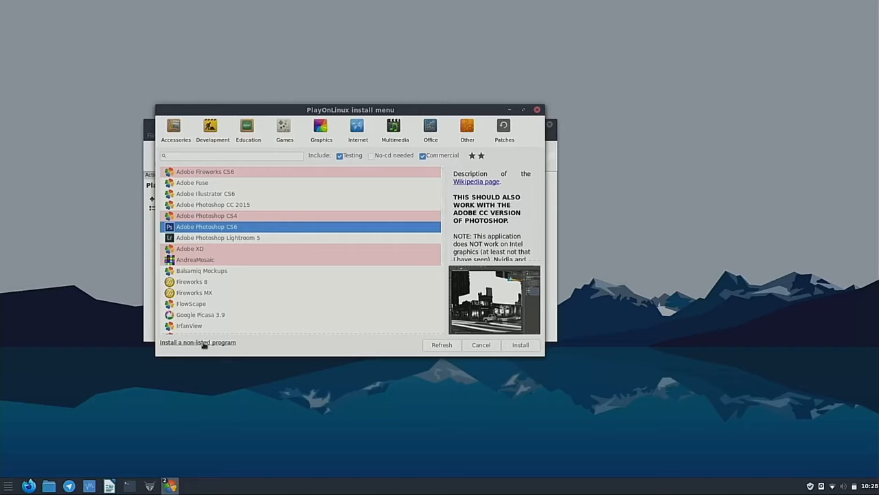
{"action": "mouse_move", "coordinate": [198, 342]}
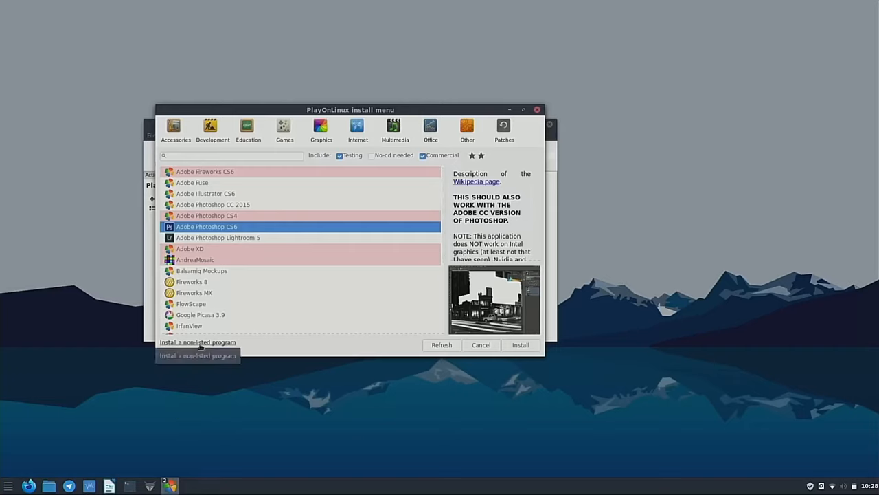
Select Adobe Acrobat Reader DC from the Office category and start its installation
{"action": "left_click", "coordinate": [430, 130]}
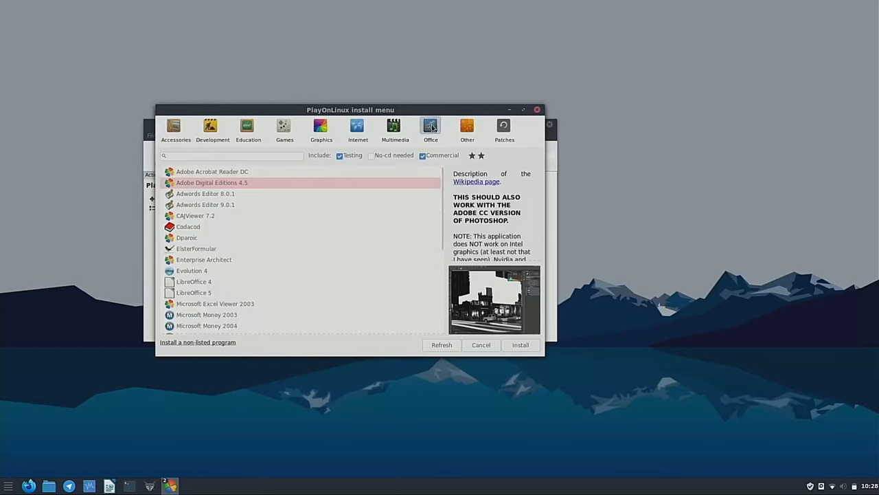
{"action": "mouse_move", "coordinate": [213, 184]}
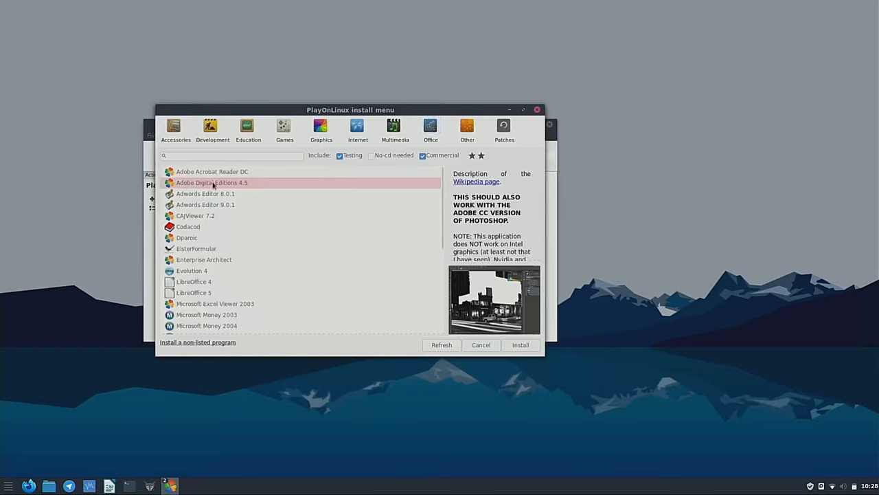
{"action": "left_click", "coordinate": [211, 171]}
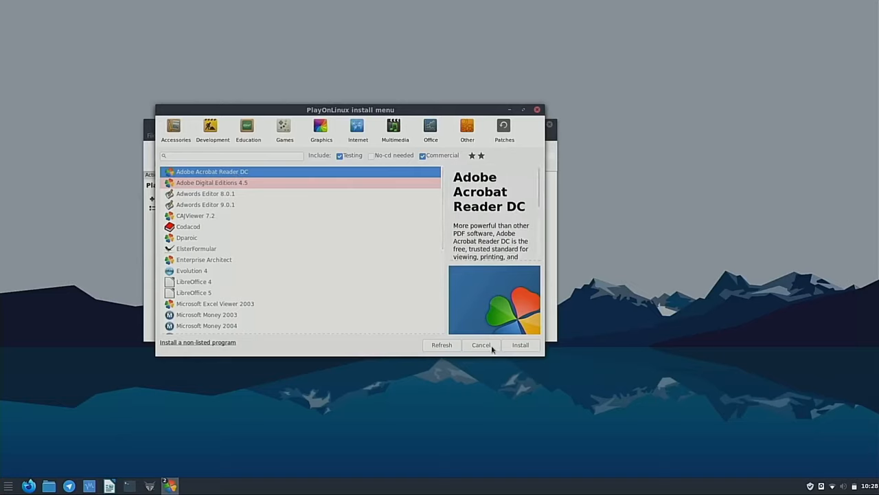
{"action": "mouse_move", "coordinate": [517, 347]}
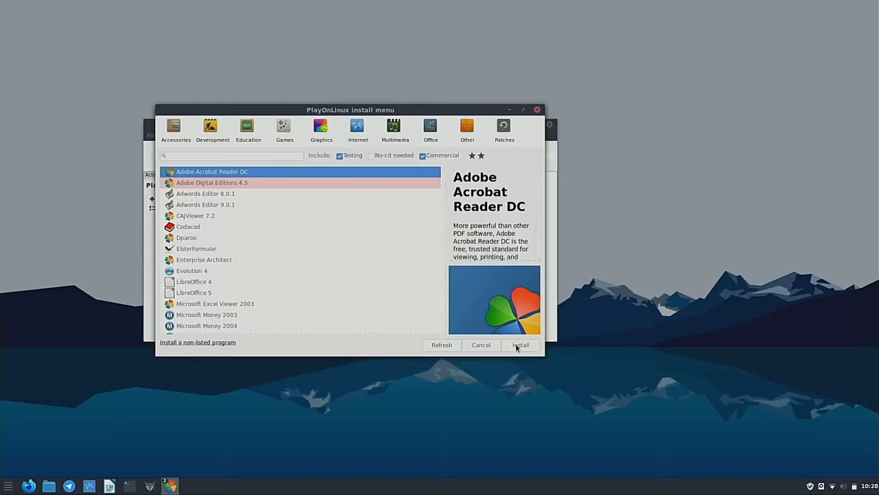
{"action": "left_click", "coordinate": [480, 344]}
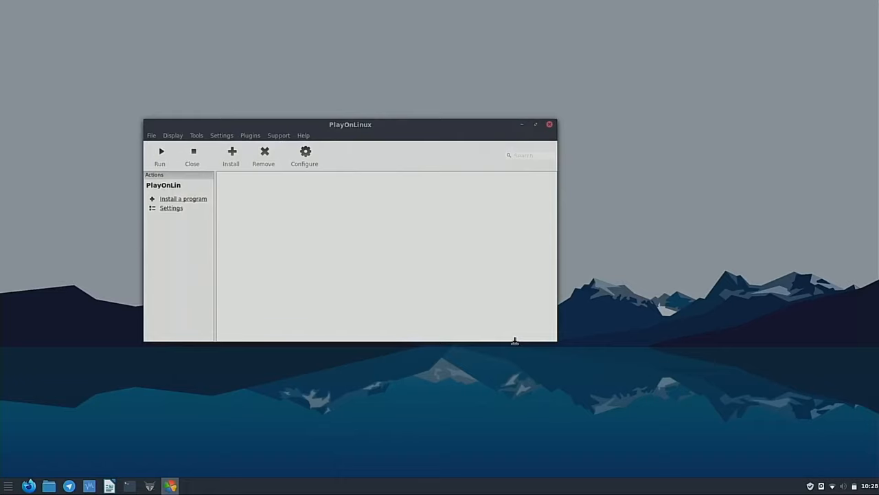
Pass the wizard's welcome page and choose 'Download the program' as the installation method
{"action": "left_click", "coordinate": [183, 198]}
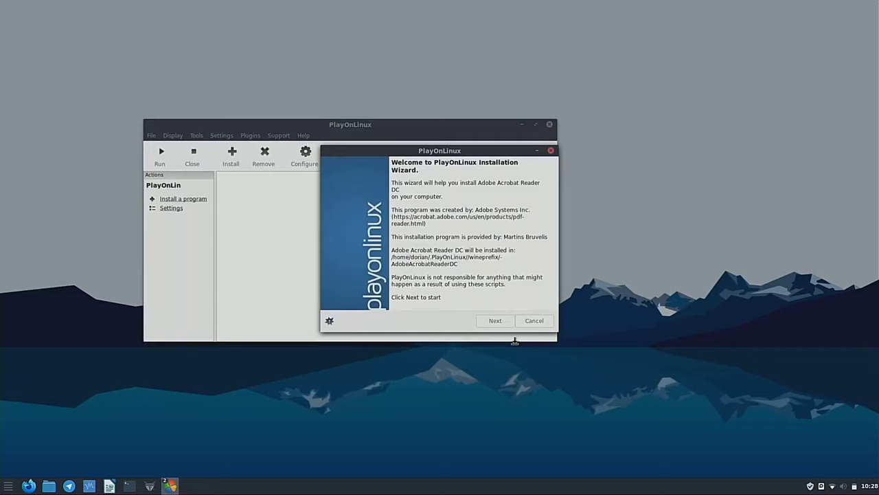
{"action": "mouse_move", "coordinate": [428, 232]}
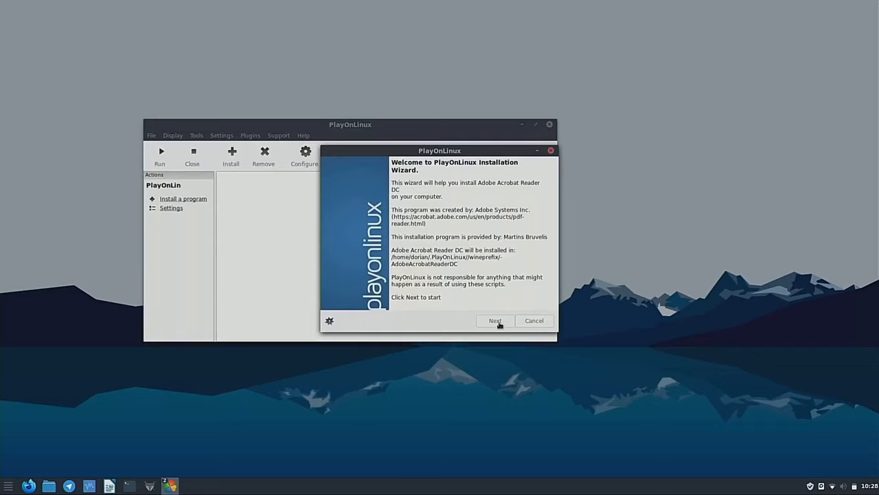
{"action": "left_click", "coordinate": [495, 321]}
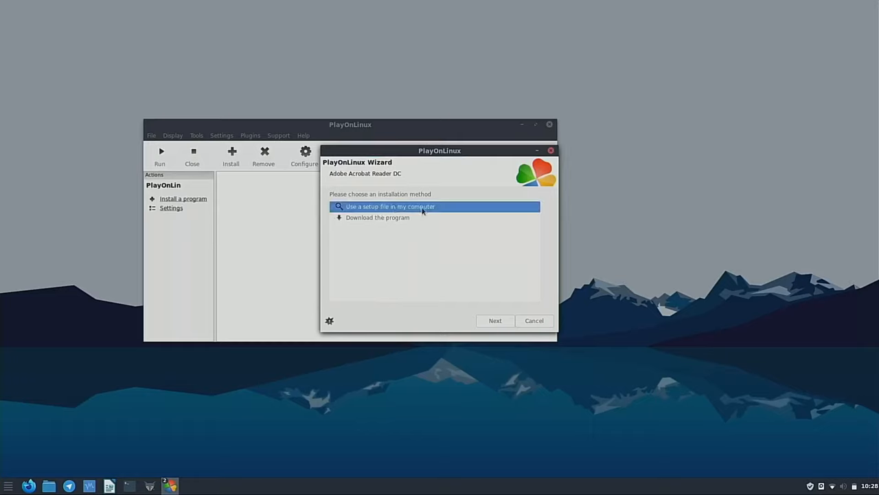
{"action": "mouse_move", "coordinate": [445, 217]}
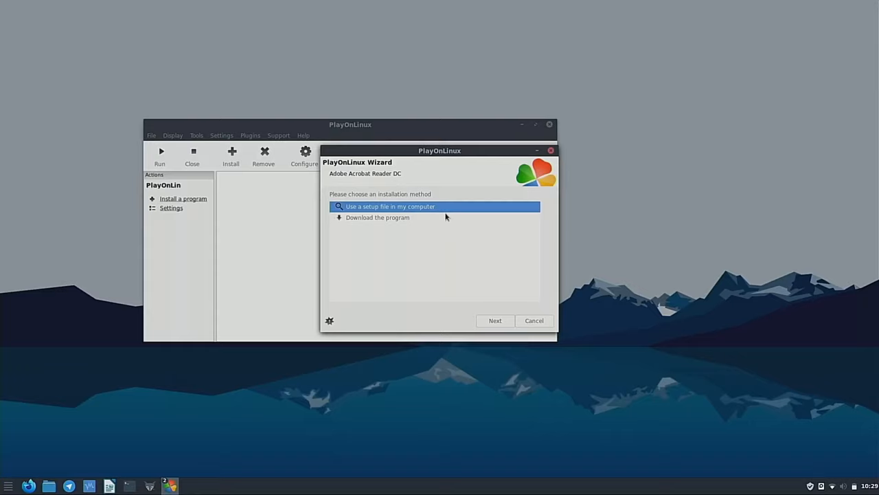
{"action": "left_click", "coordinate": [377, 217]}
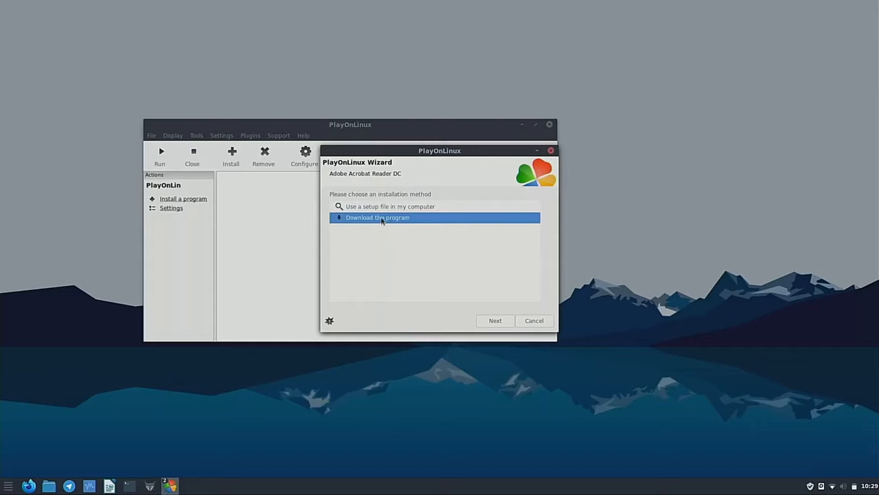
{"action": "mouse_move", "coordinate": [443, 284]}
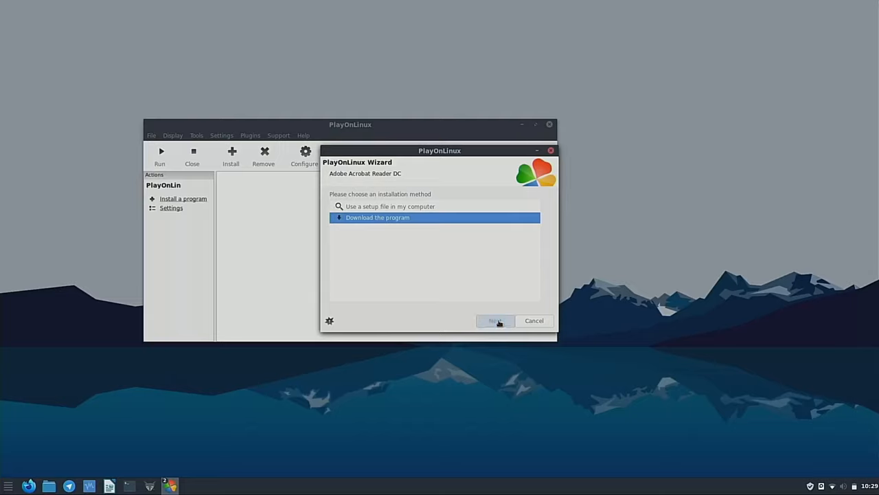
{"action": "left_click", "coordinate": [496, 320]}
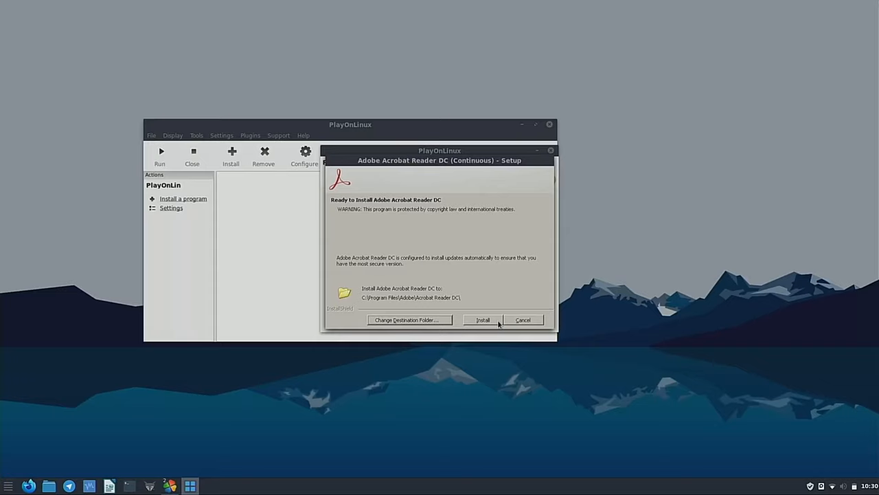
{"action": "mouse_move", "coordinate": [419, 289]}
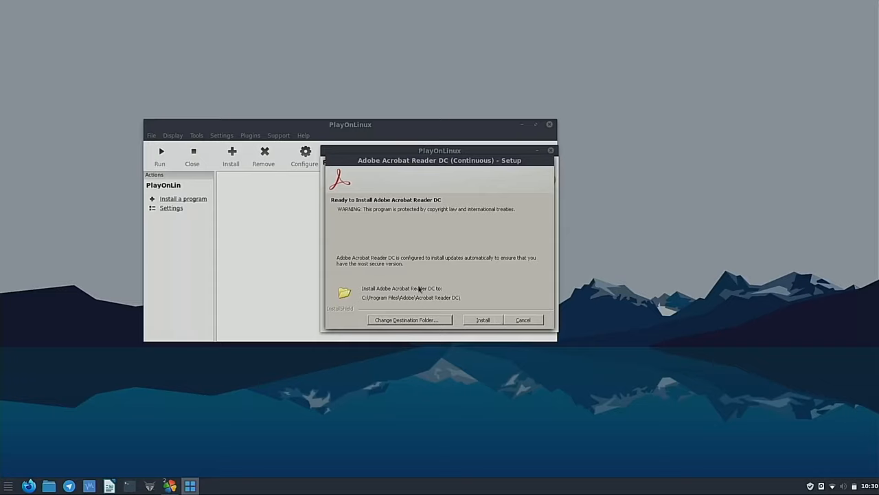
{"action": "mouse_move", "coordinate": [446, 266]}
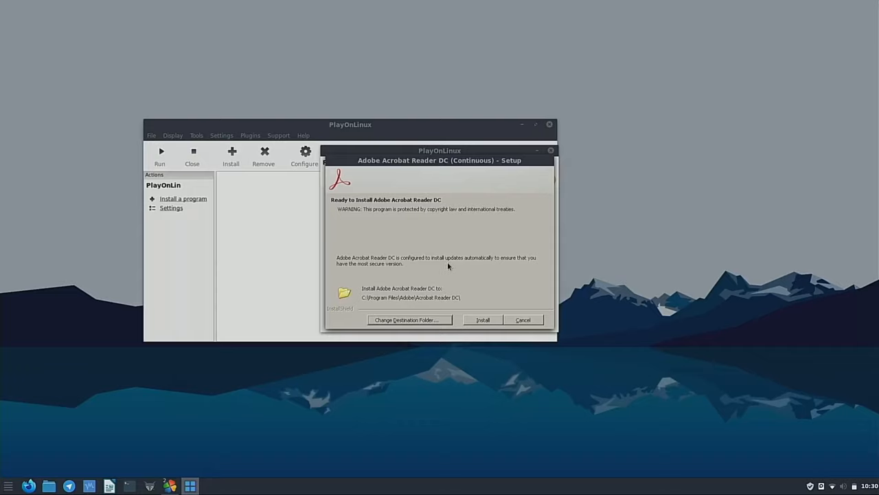
Install Acrobat Reader DC into its default Program Files folder and finish the setup
{"action": "left_click", "coordinate": [482, 319]}
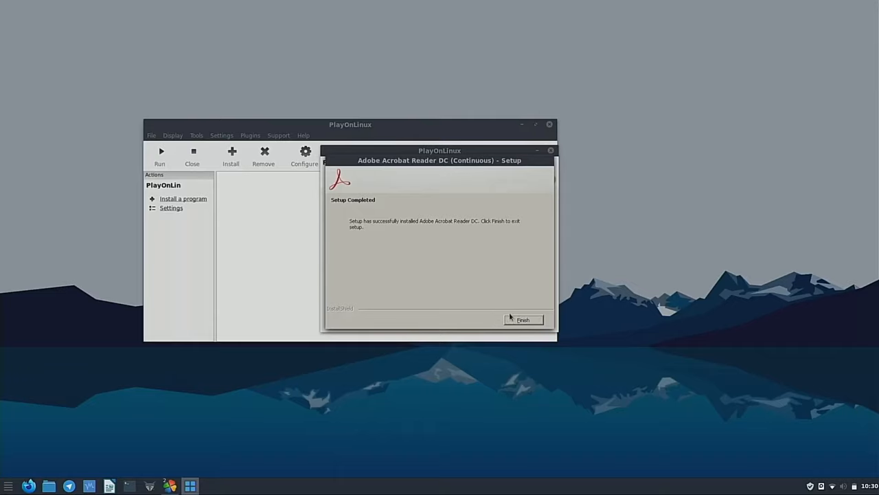
{"action": "left_click", "coordinate": [523, 320]}
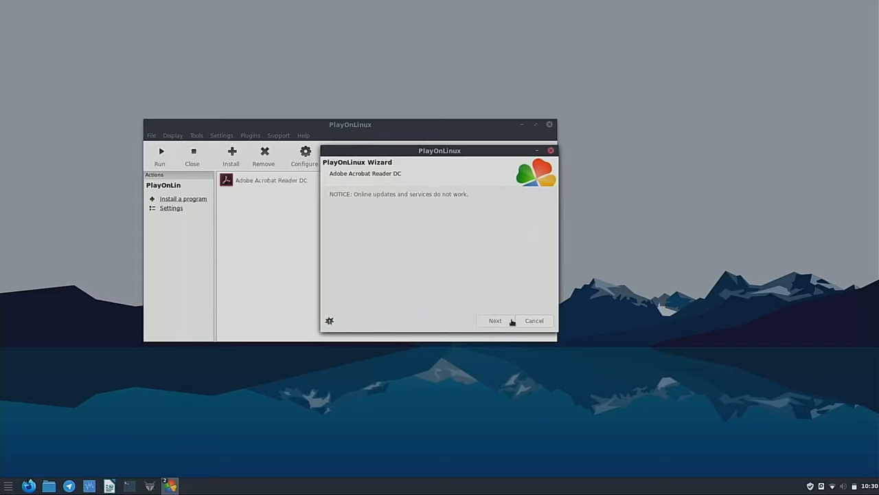
{"action": "mouse_move", "coordinate": [663, 330]}
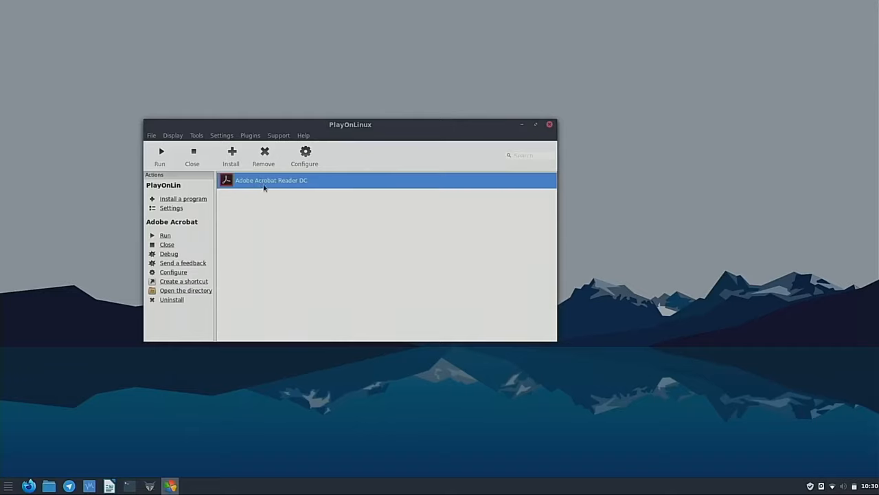
{"action": "mouse_move", "coordinate": [153, 150]}
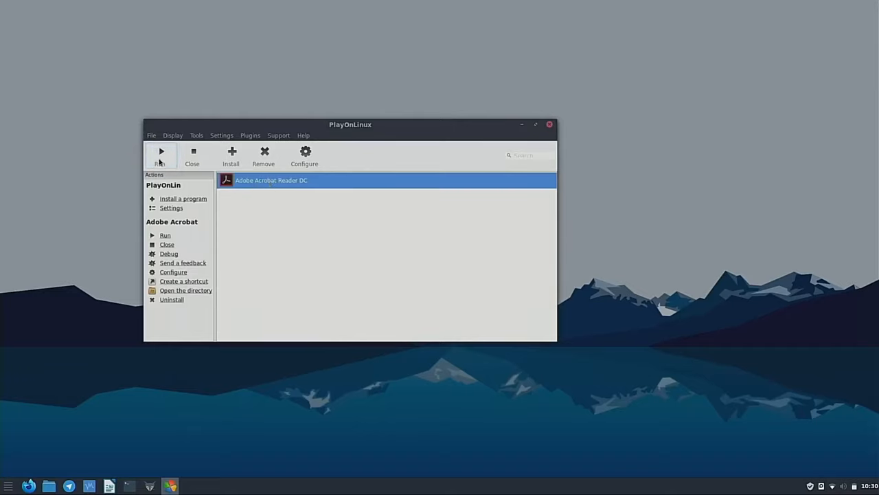
Launch the newly listed Adobe Acrobat Reader DC from PlayOnLinux
{"action": "left_click", "coordinate": [161, 155]}
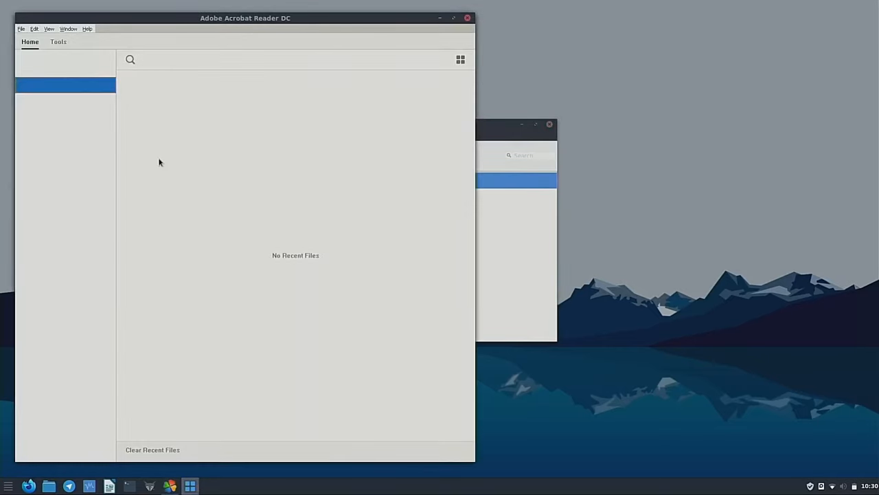
View Acrobat's Help > About information, then show the AdobeAcrobatReaderDC drive configuration
{"action": "left_click", "coordinate": [93, 29]}
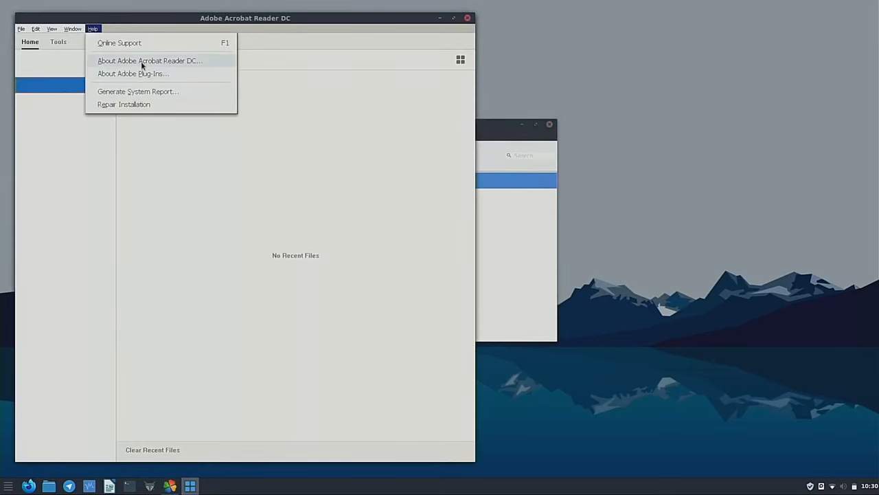
{"action": "left_click", "coordinate": [150, 61]}
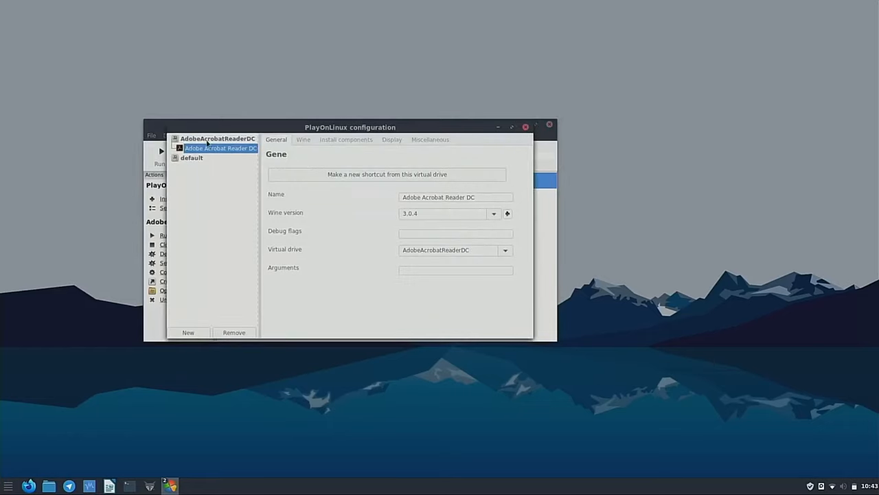
{"action": "left_click", "coordinate": [217, 138]}
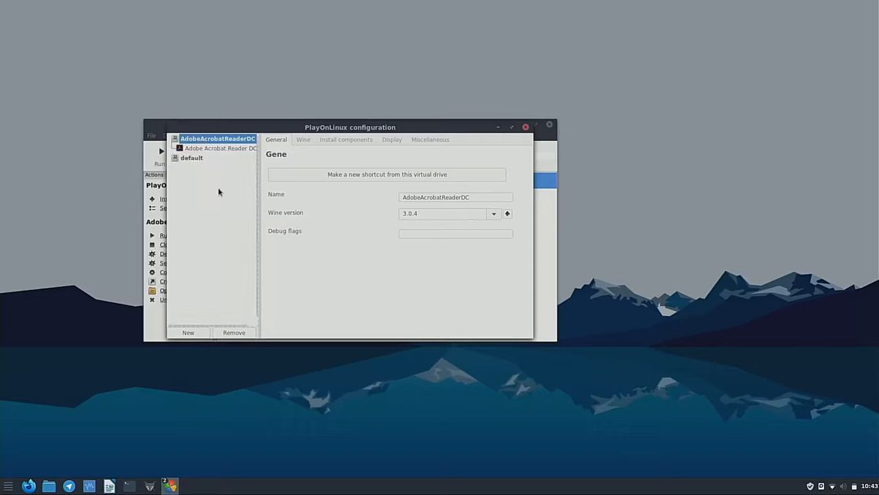
{"action": "mouse_move", "coordinate": [268, 315]}
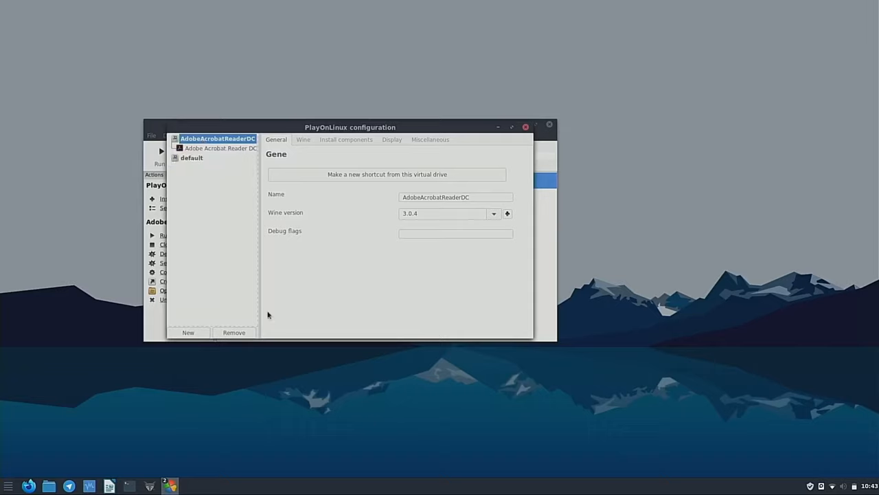
Close the configuration and create an Adobe Acrobat Reader DC desktop shortcut
{"action": "left_click", "coordinate": [526, 126]}
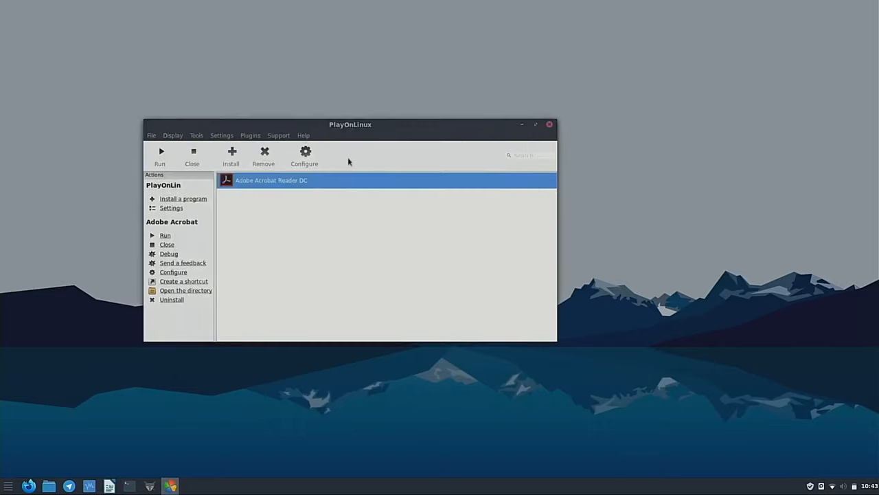
{"action": "mouse_move", "coordinate": [268, 186]}
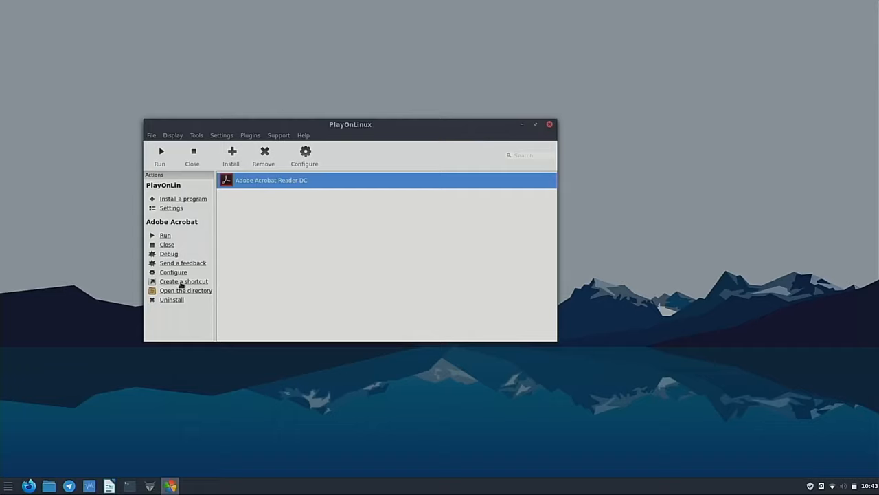
{"action": "left_click", "coordinate": [183, 281]}
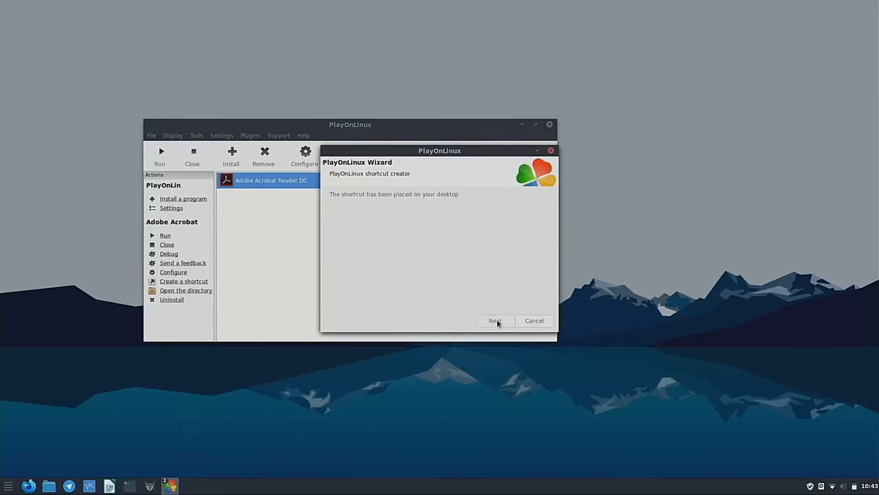
{"action": "left_click", "coordinate": [495, 320]}
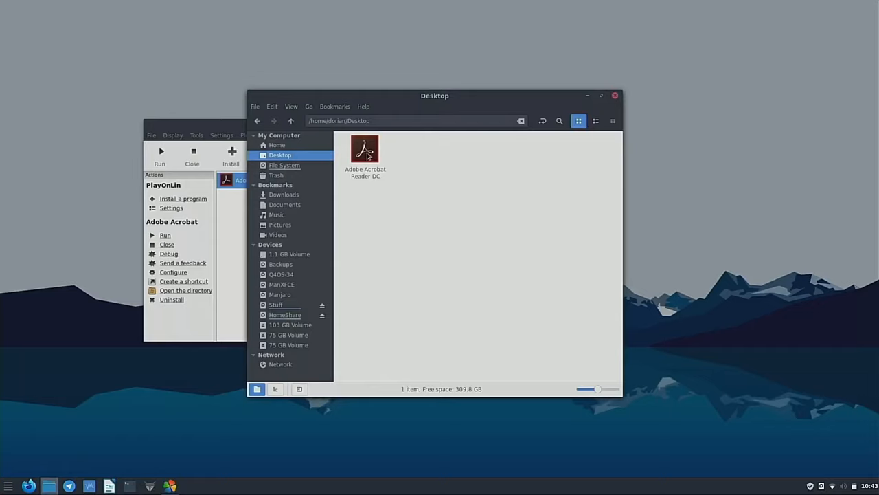
Launch Acrobat Reader DC from its Desktop folder shortcut, then close the reader window
{"action": "left_click", "coordinate": [364, 150]}
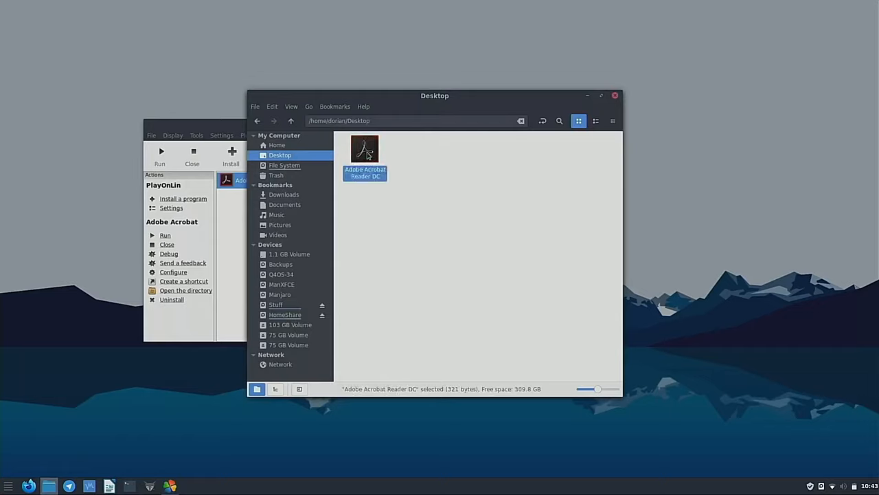
{"action": "double_click", "coordinate": [364, 149]}
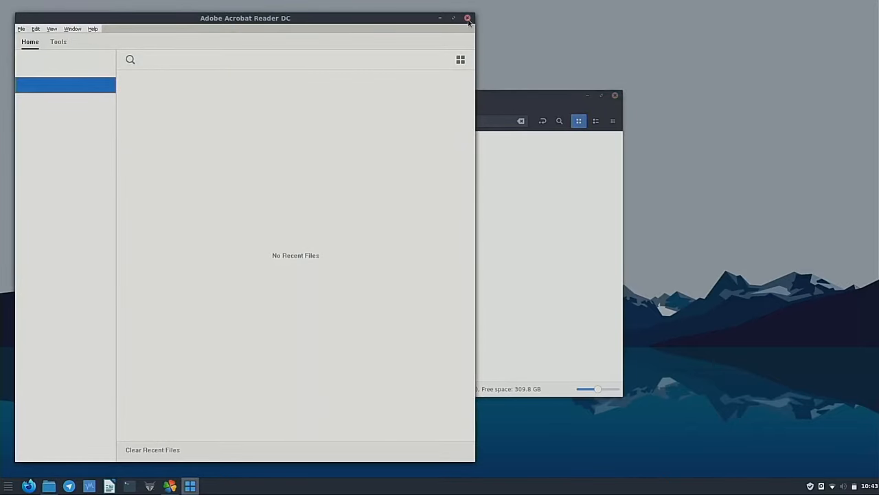
{"action": "left_click", "coordinate": [468, 18]}
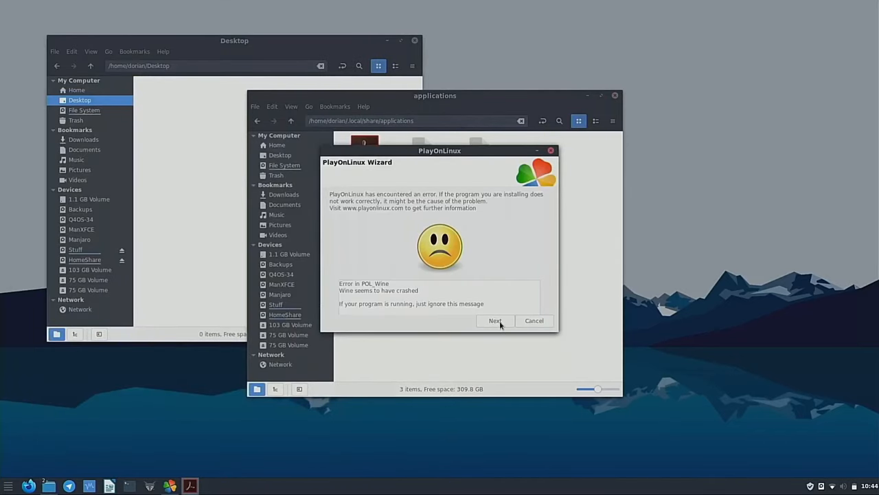
Dismiss the Wine crash warning and permanently delete the Adobe Acrobat Reader DC launcher
{"action": "left_click", "coordinate": [495, 321]}
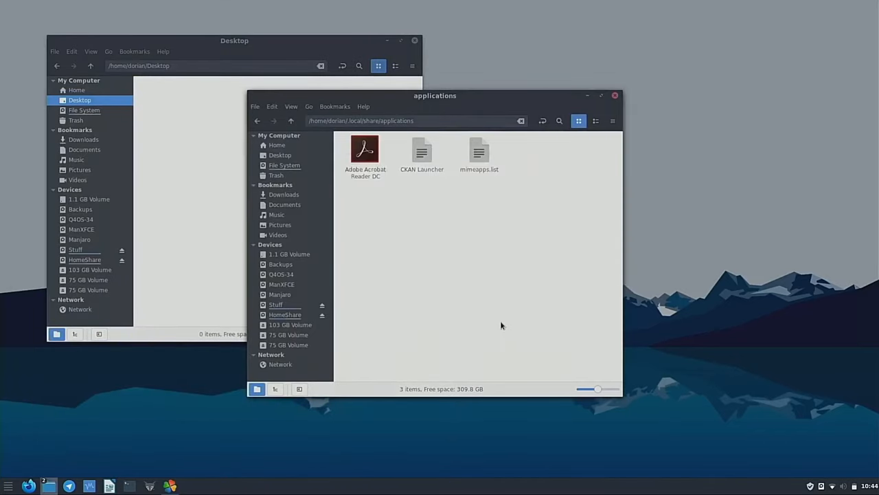
{"action": "left_click", "coordinate": [365, 151]}
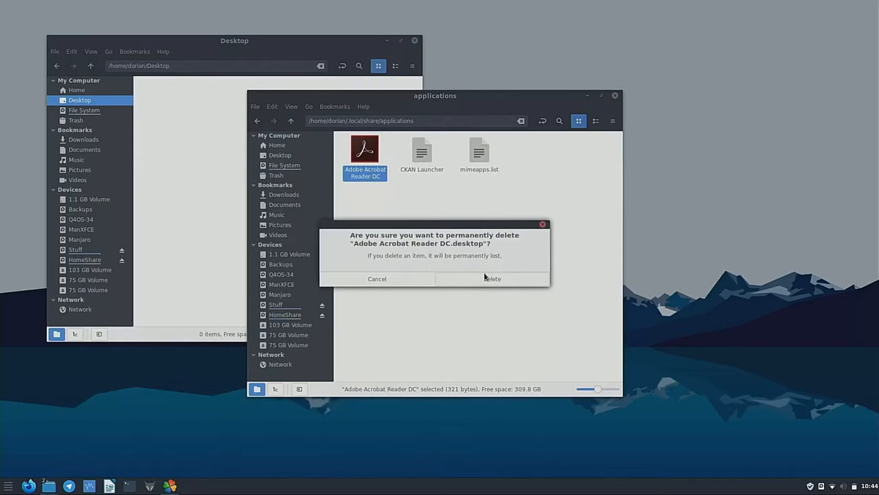
{"action": "left_click", "coordinate": [492, 278]}
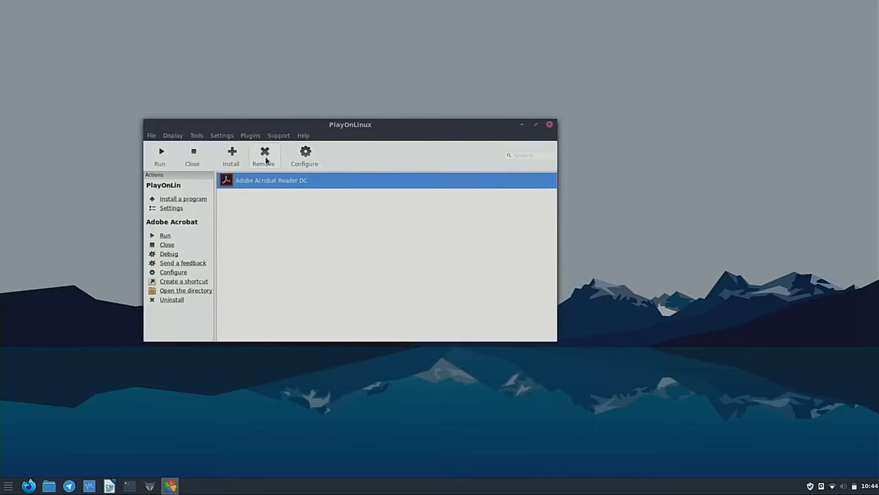
Remove the AdobeAcrobatReaderDC virtual drive, then confirm closing all PlayOnLinux windows
{"action": "left_click", "coordinate": [305, 156]}
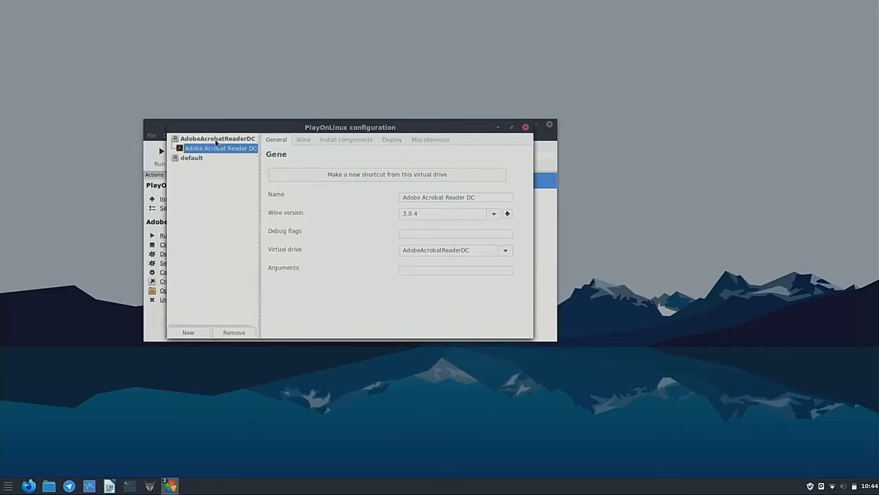
{"action": "left_click", "coordinate": [233, 332]}
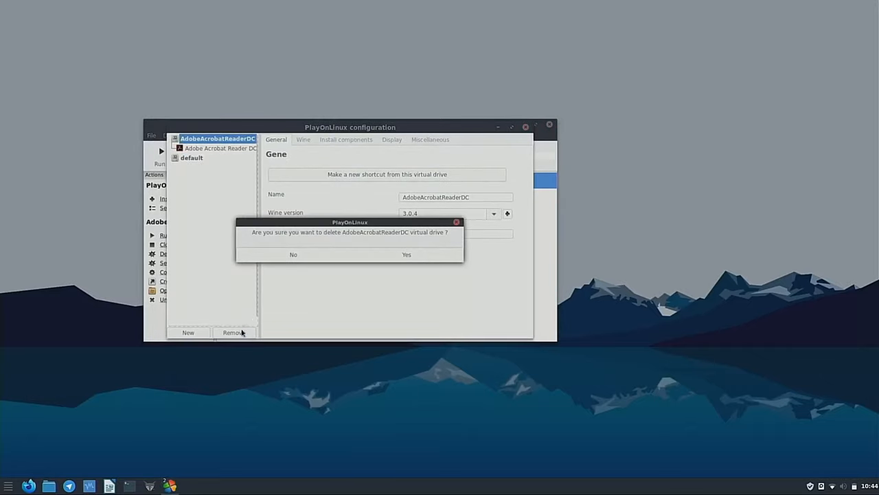
{"action": "left_click", "coordinate": [406, 255]}
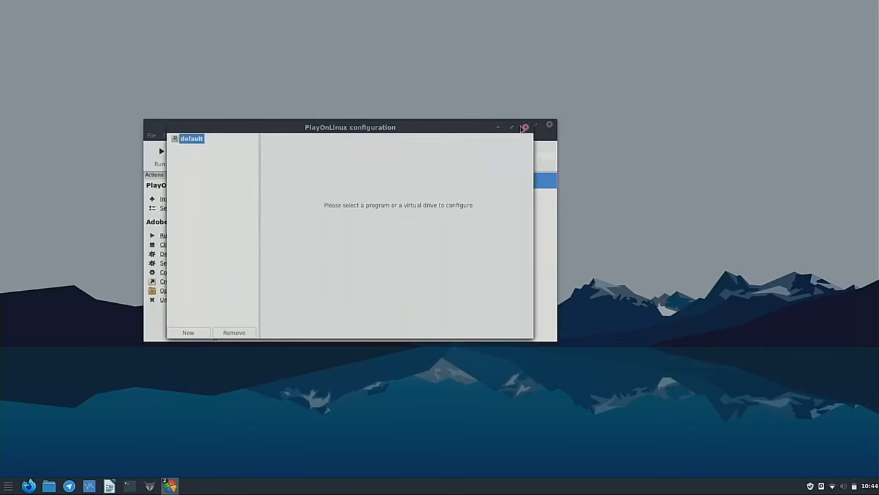
{"action": "left_click", "coordinate": [525, 126]}
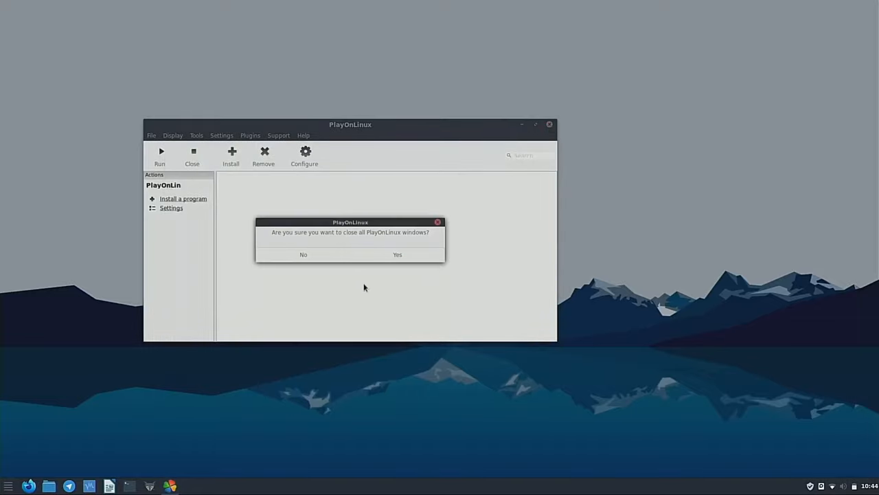
{"action": "left_click", "coordinate": [397, 254]}
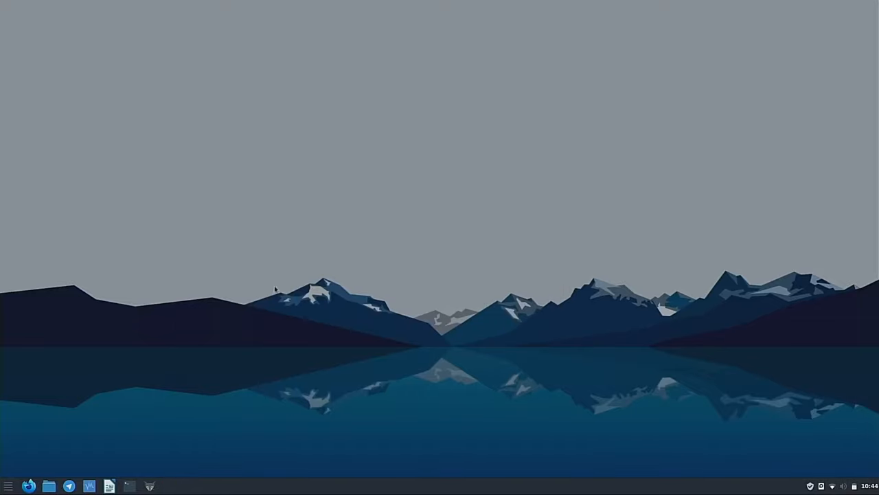
{"action": "mouse_move", "coordinate": [240, 241]}
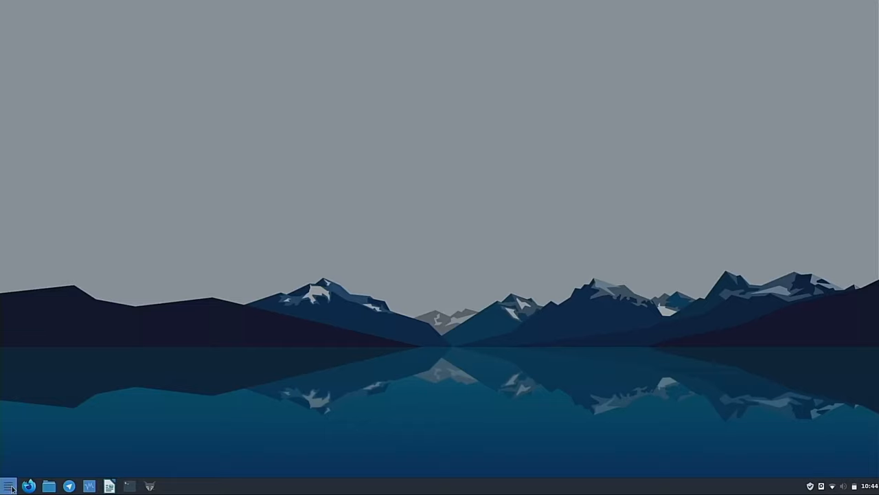
{"action": "left_click", "coordinate": [9, 486]}
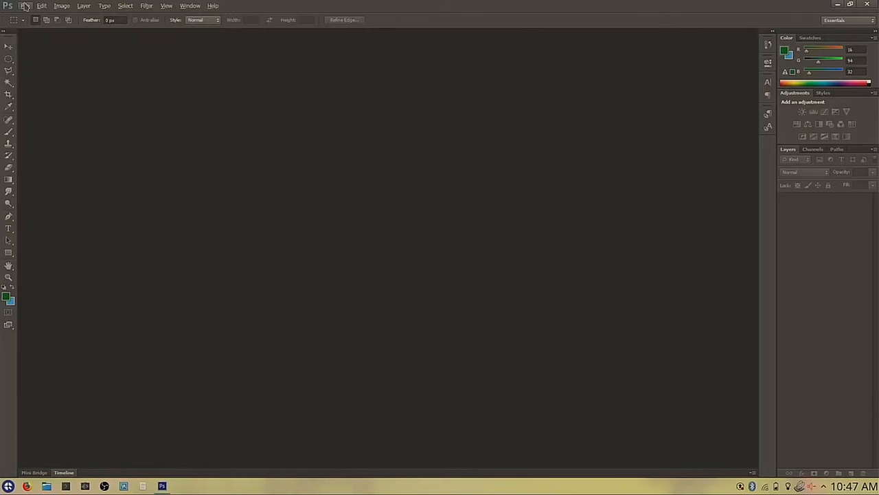
Open the manjaro18xfce.psd thumbnail design from the File menu
{"action": "left_click", "coordinate": [26, 5]}
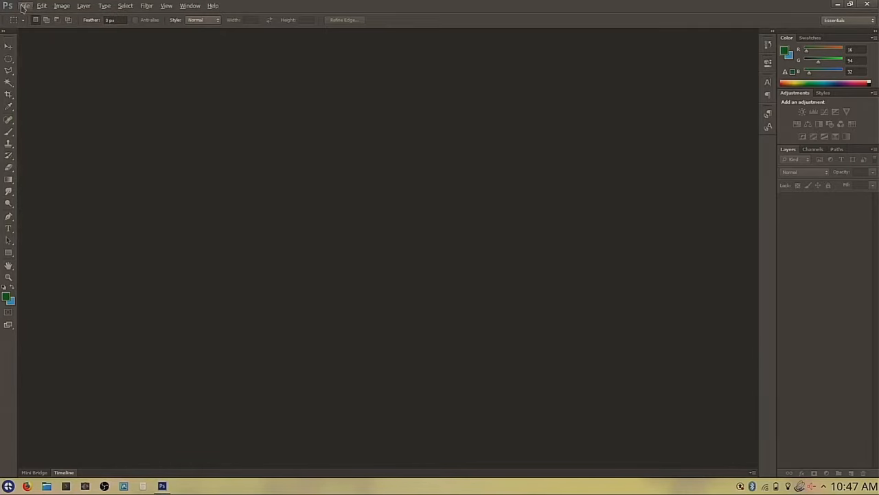
{"action": "left_click", "coordinate": [24, 5]}
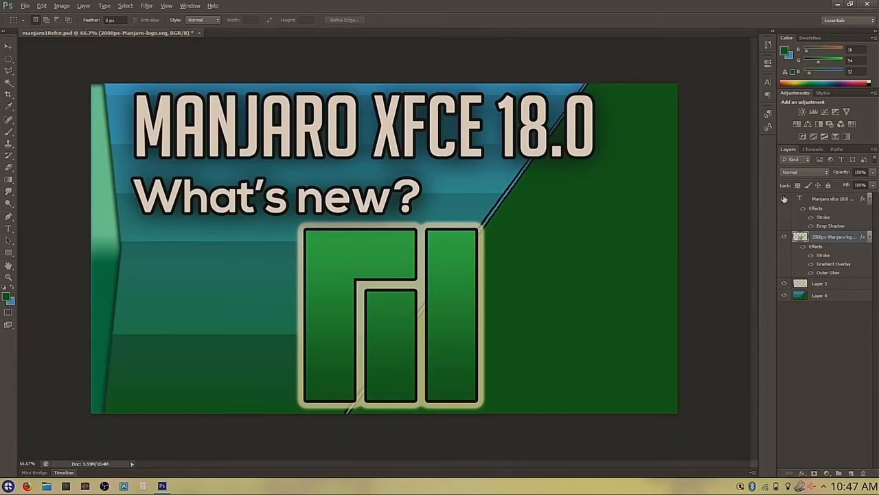
{"action": "left_click", "coordinate": [784, 199]}
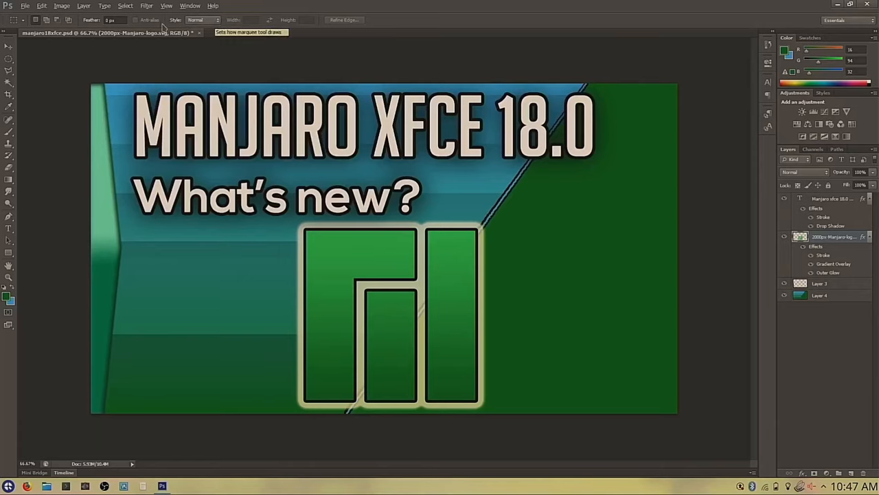
{"action": "mouse_move", "coordinate": [254, 26]}
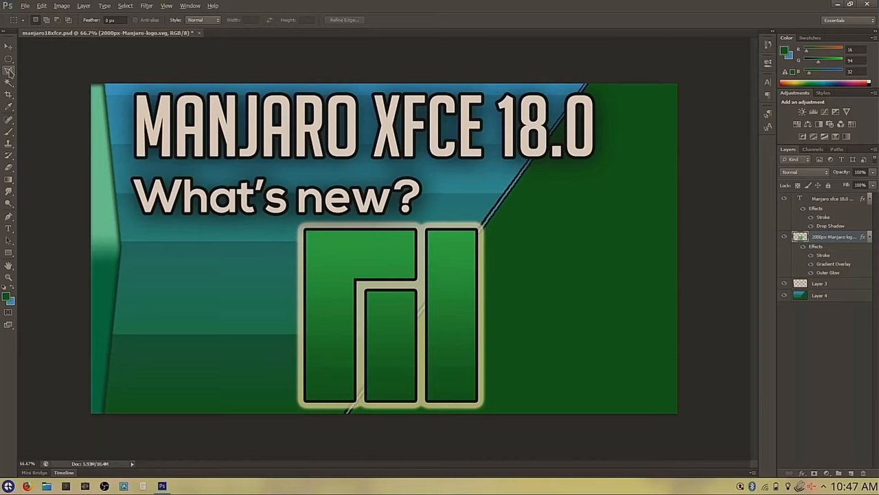
{"action": "mouse_move", "coordinate": [9, 71]}
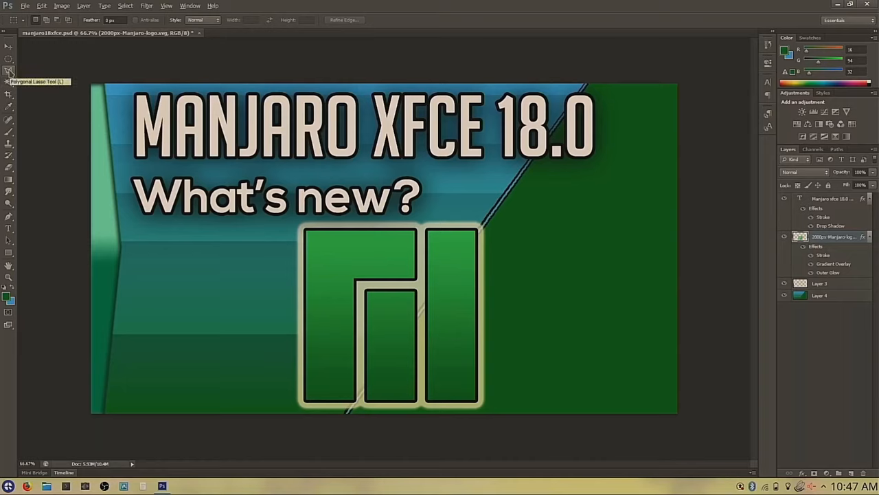
{"action": "mouse_move", "coordinate": [57, 77]}
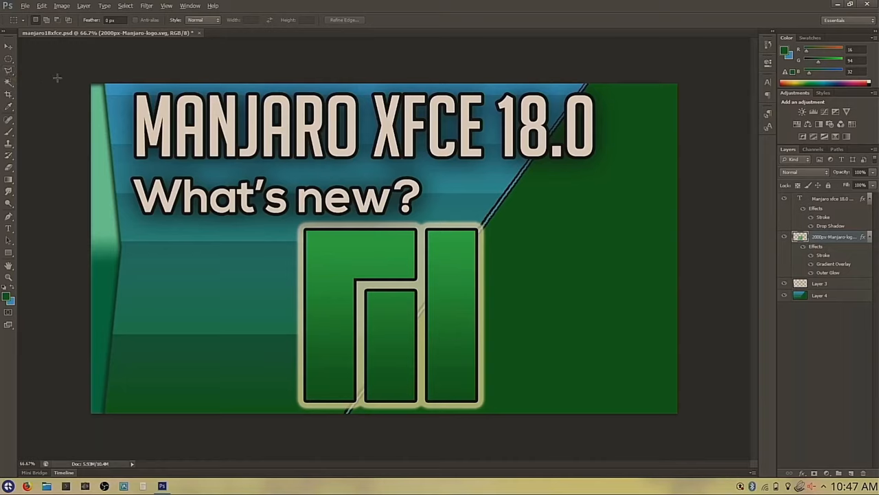
Browse the File and Edit > Preferences menus, then quit Photoshop, answering the save prompt
{"action": "left_click", "coordinate": [25, 5]}
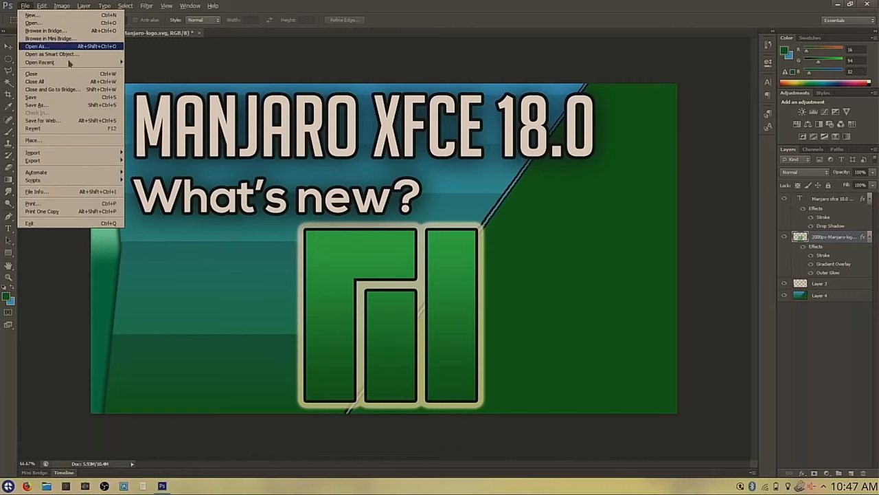
{"action": "left_click", "coordinate": [42, 5]}
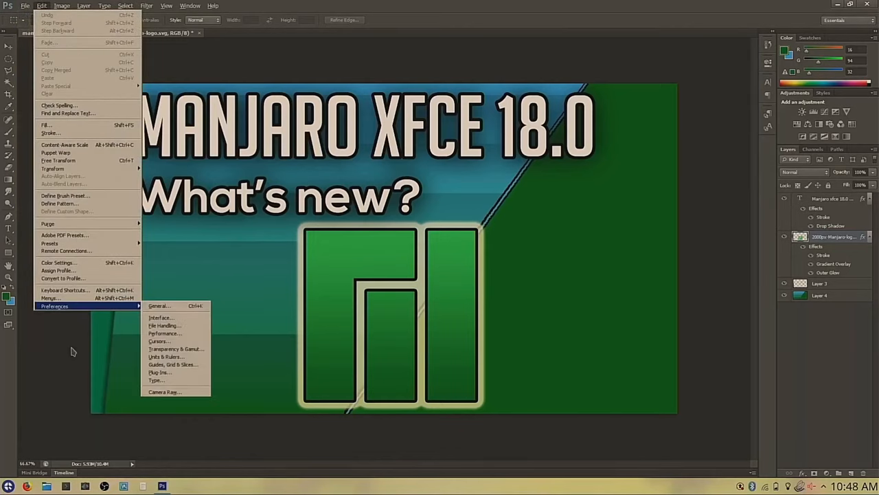
{"action": "left_click", "coordinate": [872, 4]}
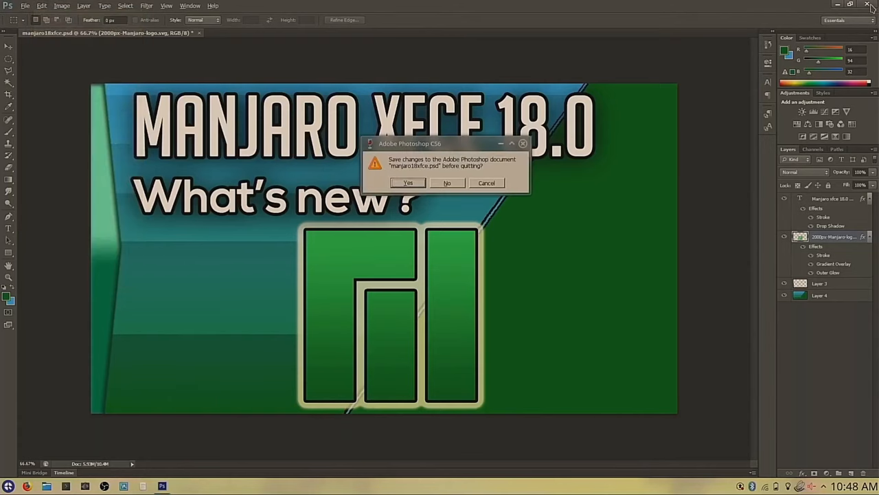
{"action": "left_click", "coordinate": [447, 183]}
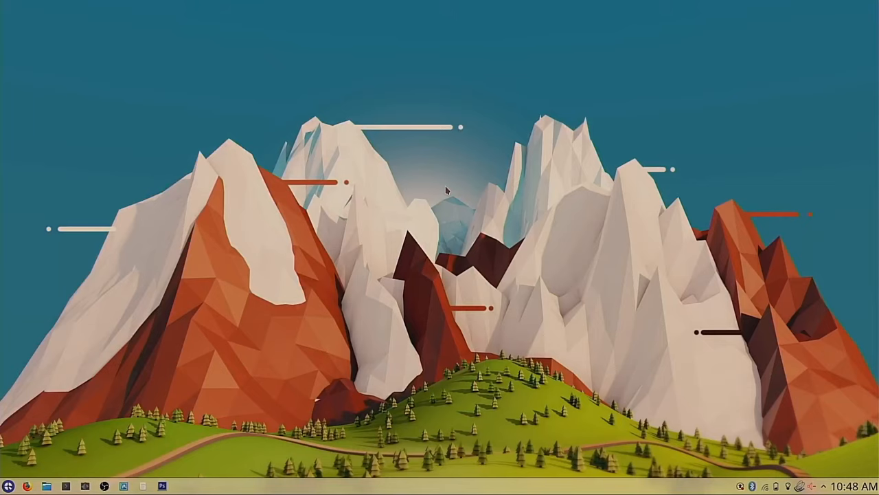
Open the Wine Help board, scroll its topics down and back up, then close the browser
{"action": "left_click", "coordinate": [34, 486]}
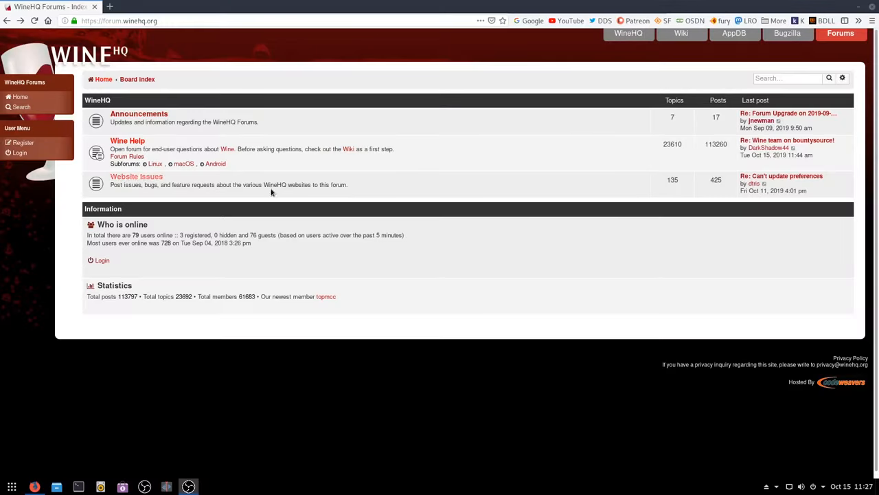
{"action": "mouse_move", "coordinate": [250, 182]}
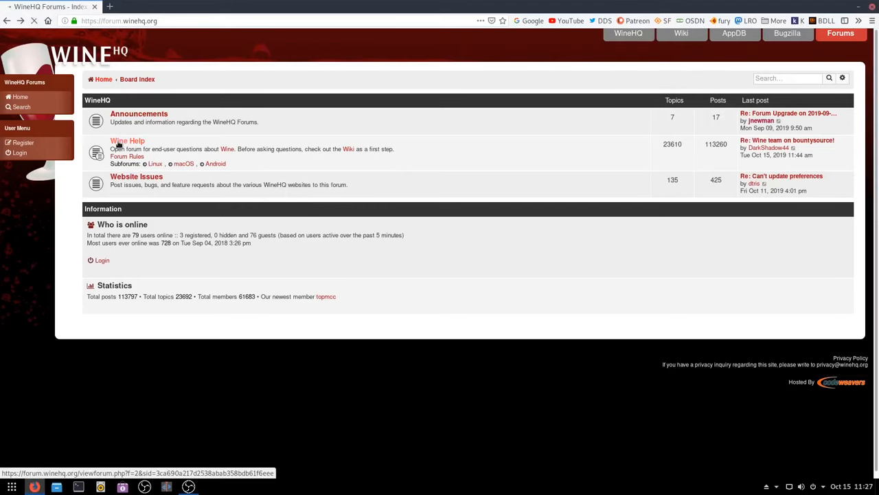
{"action": "left_click", "coordinate": [127, 140]}
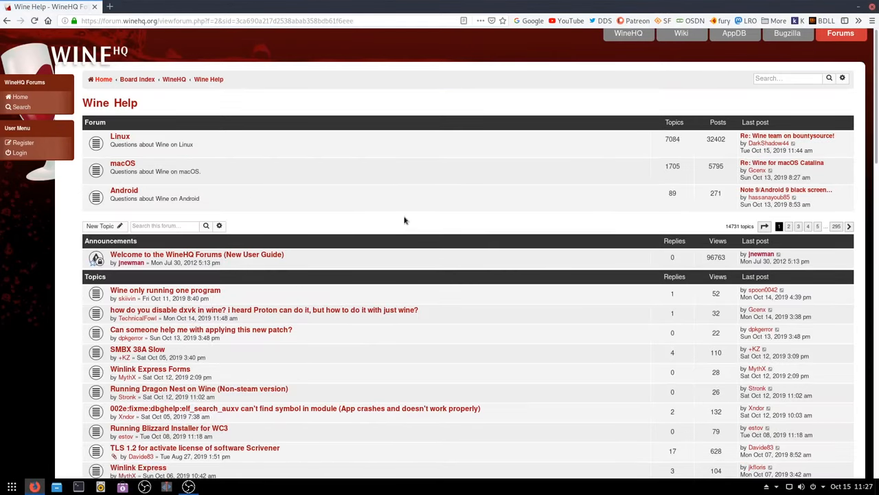
{"action": "scroll", "scroll_direction": "down", "scroll_amount": 3}
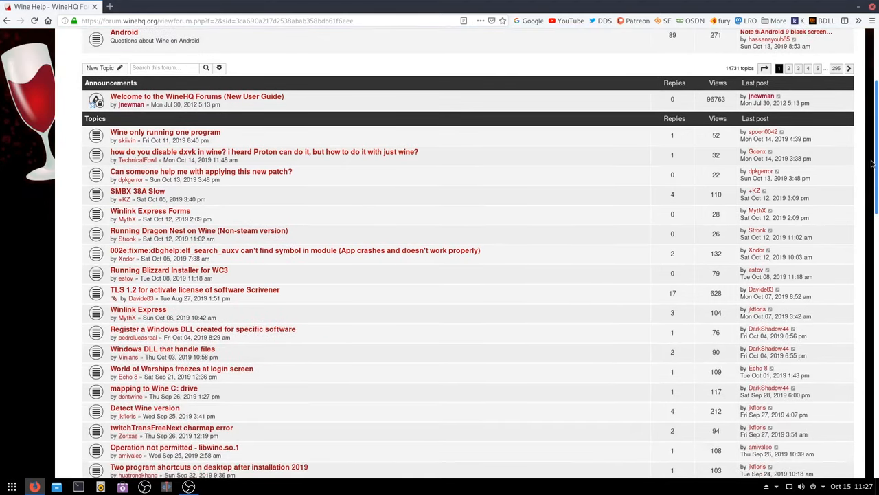
{"action": "scroll", "scroll_direction": "up", "scroll_amount": 3}
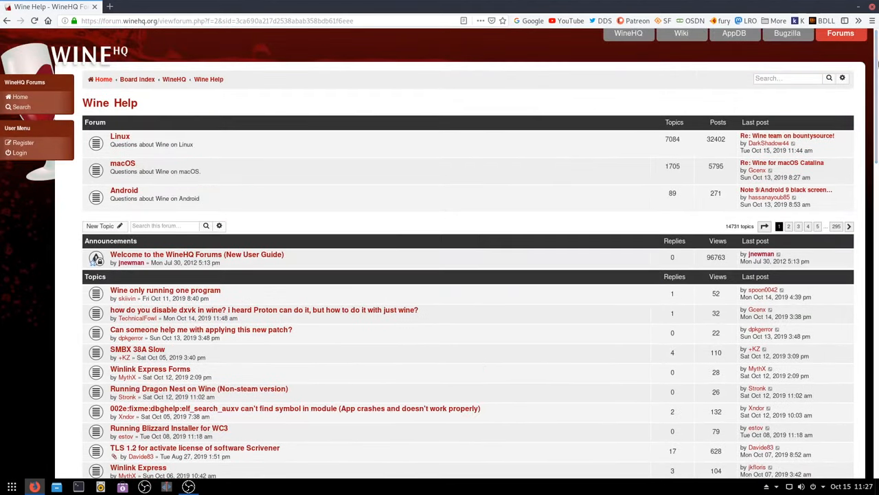
{"action": "mouse_move", "coordinate": [870, 74]}
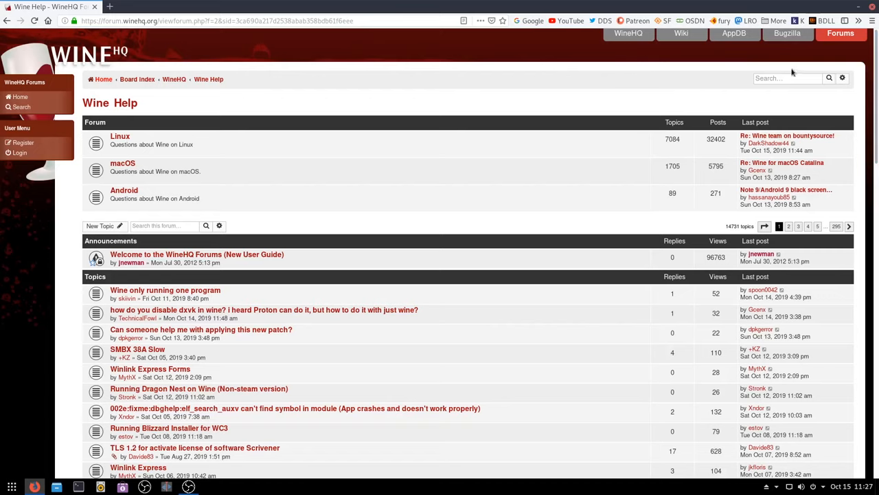
{"action": "mouse_move", "coordinate": [730, 67]}
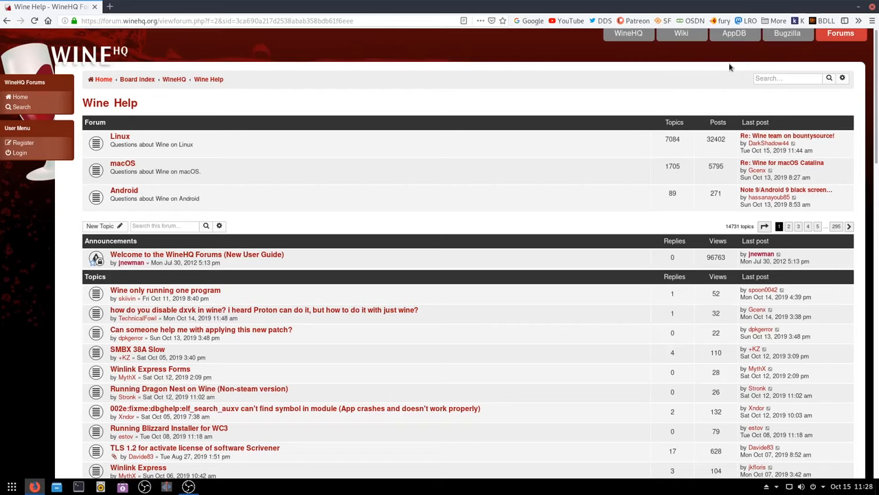
{"action": "mouse_move", "coordinate": [635, 88]}
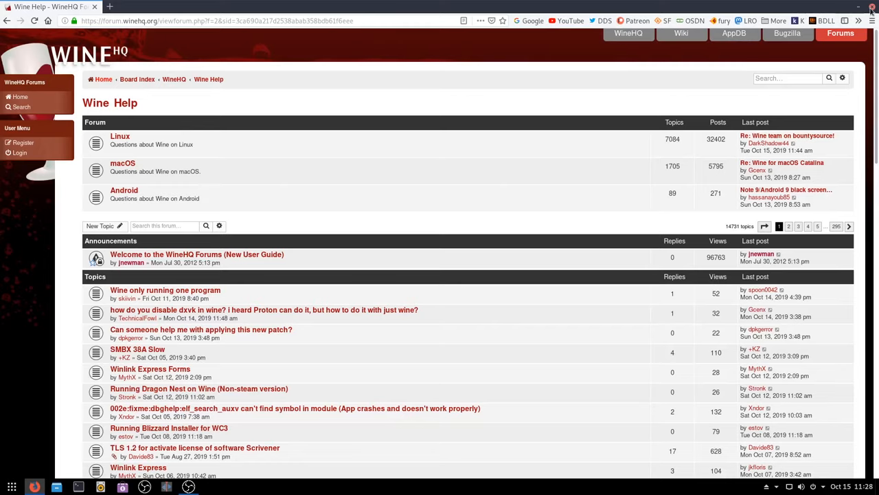
{"action": "left_click", "coordinate": [870, 6]}
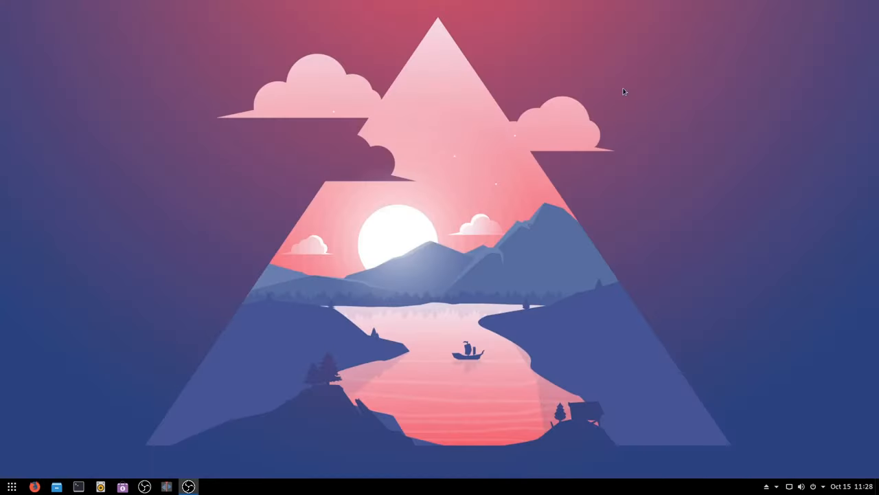